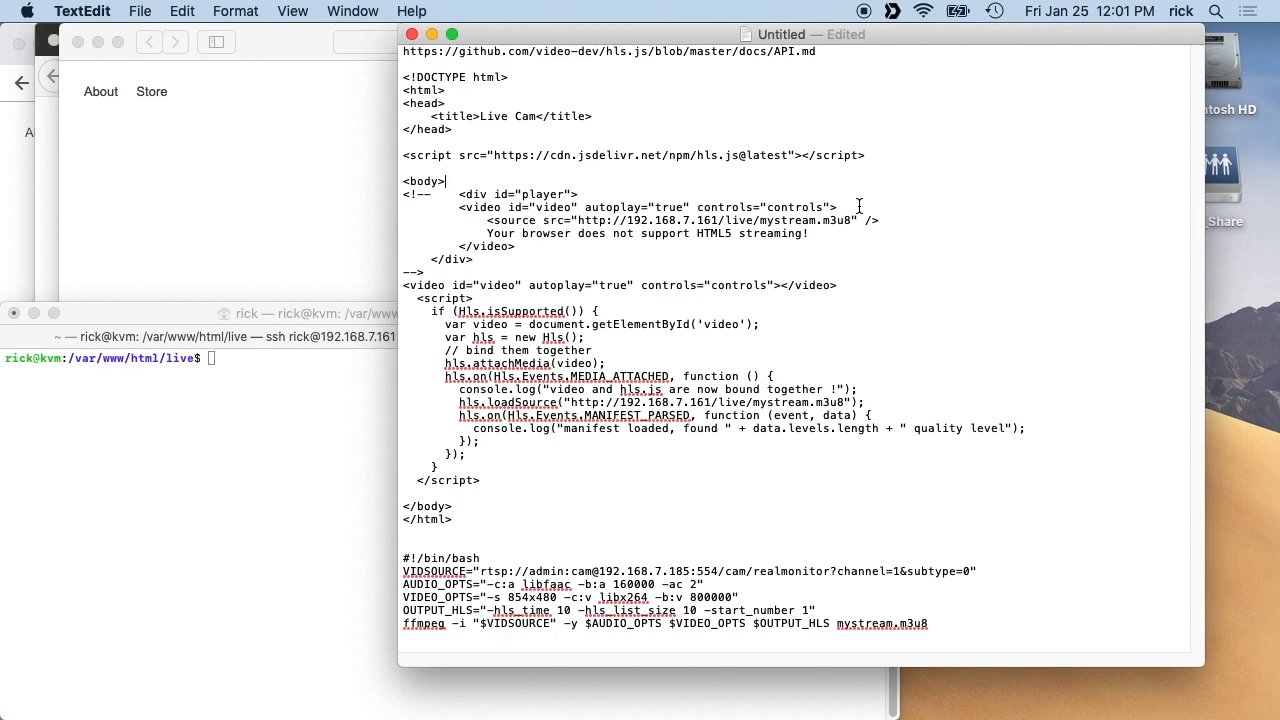
mouse_move(691, 653)
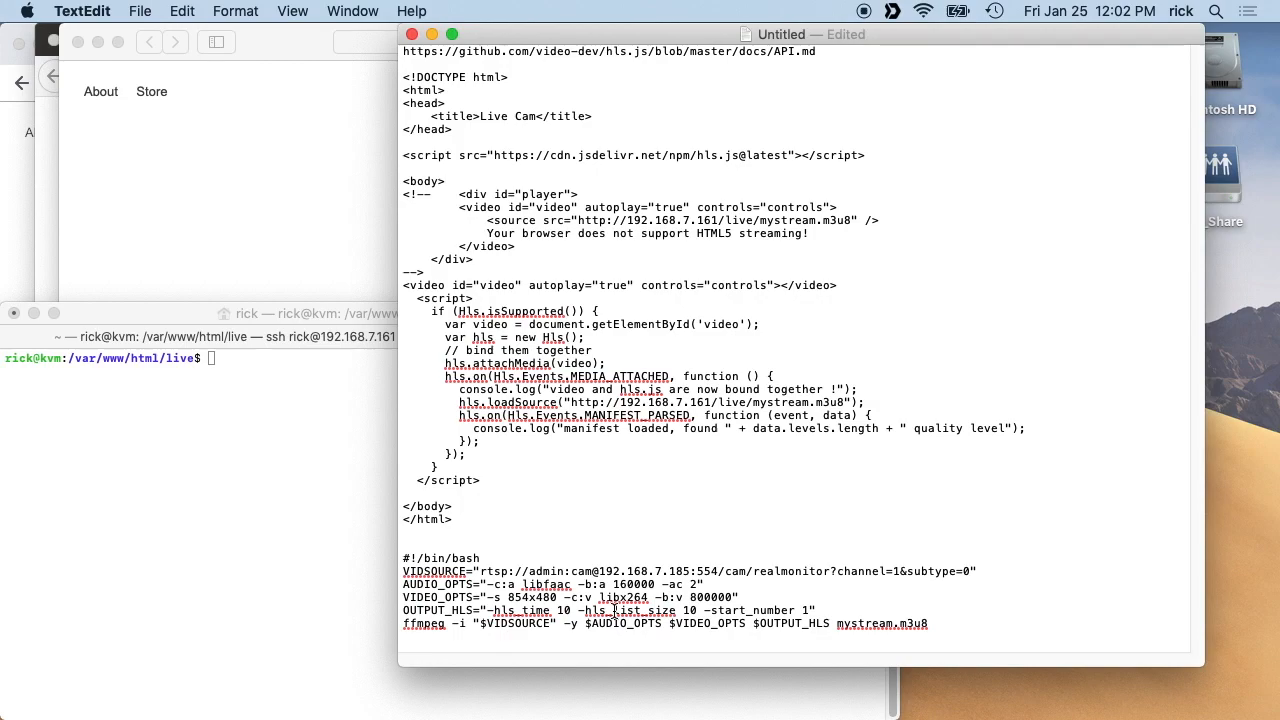
In the remote shell, go up to /var/www/html and print index.html.
left_click(310, 336)
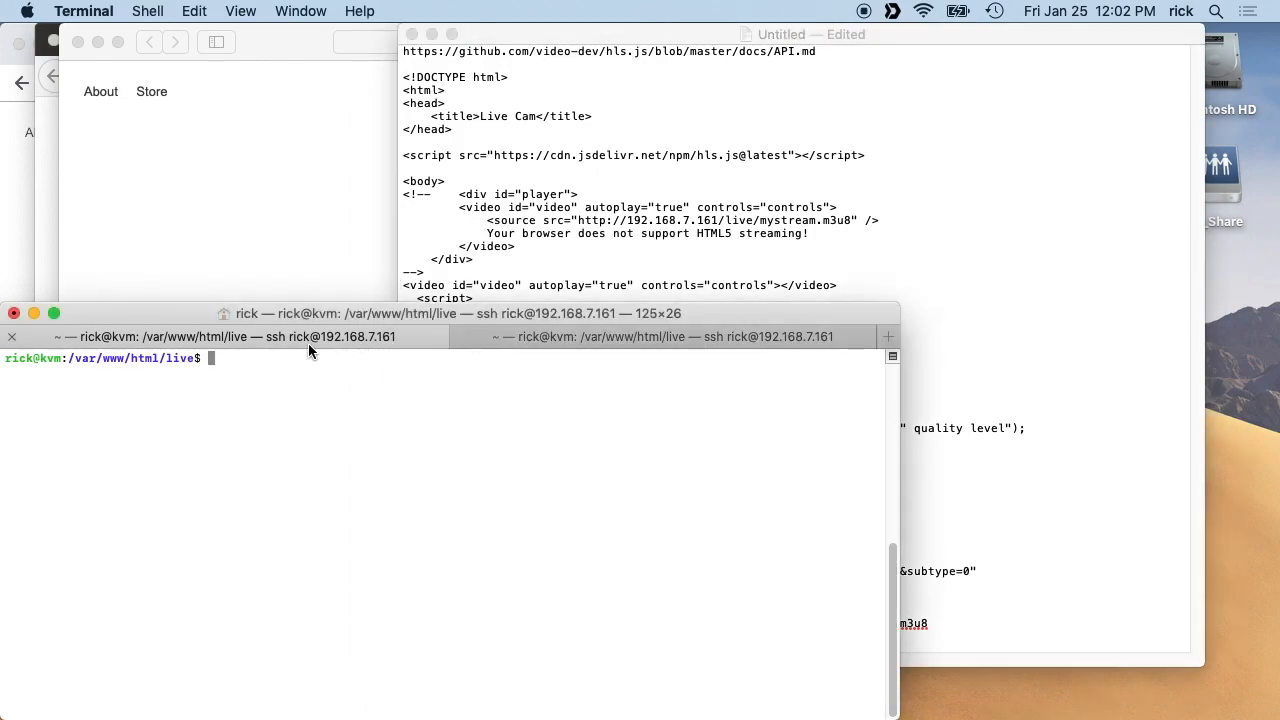
mouse_move(390, 345)
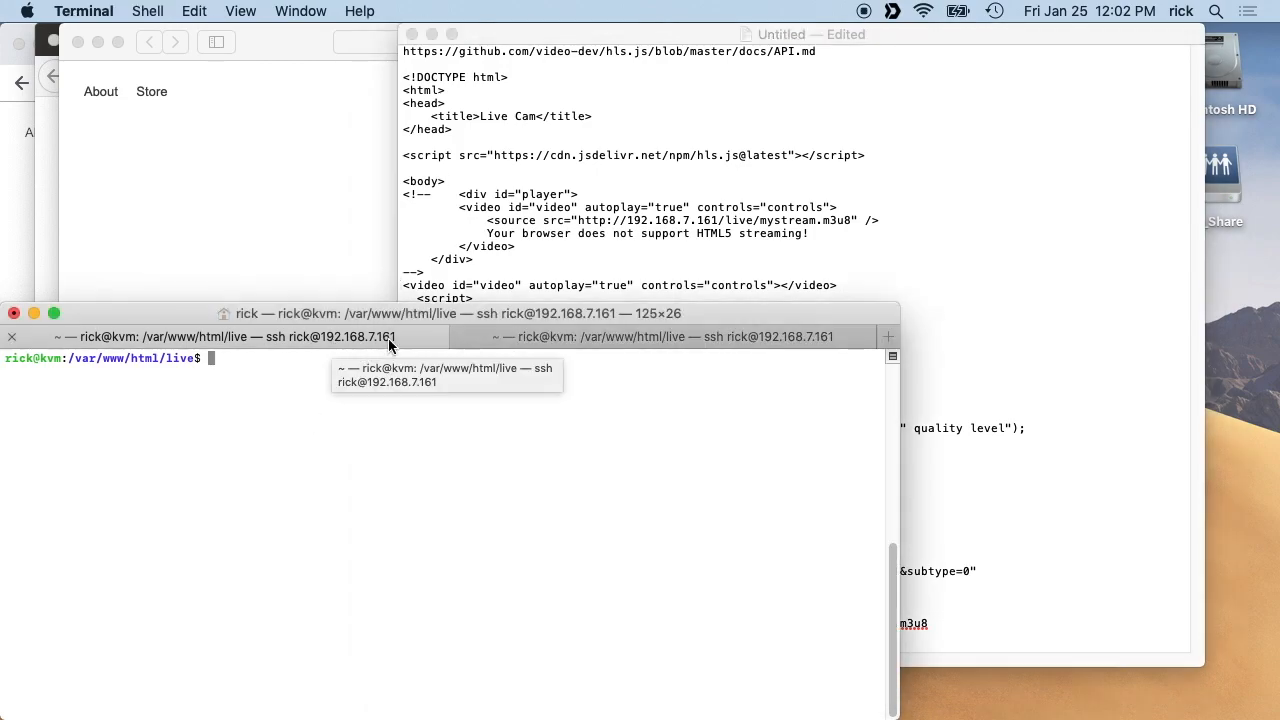
mouse_move(359, 390)
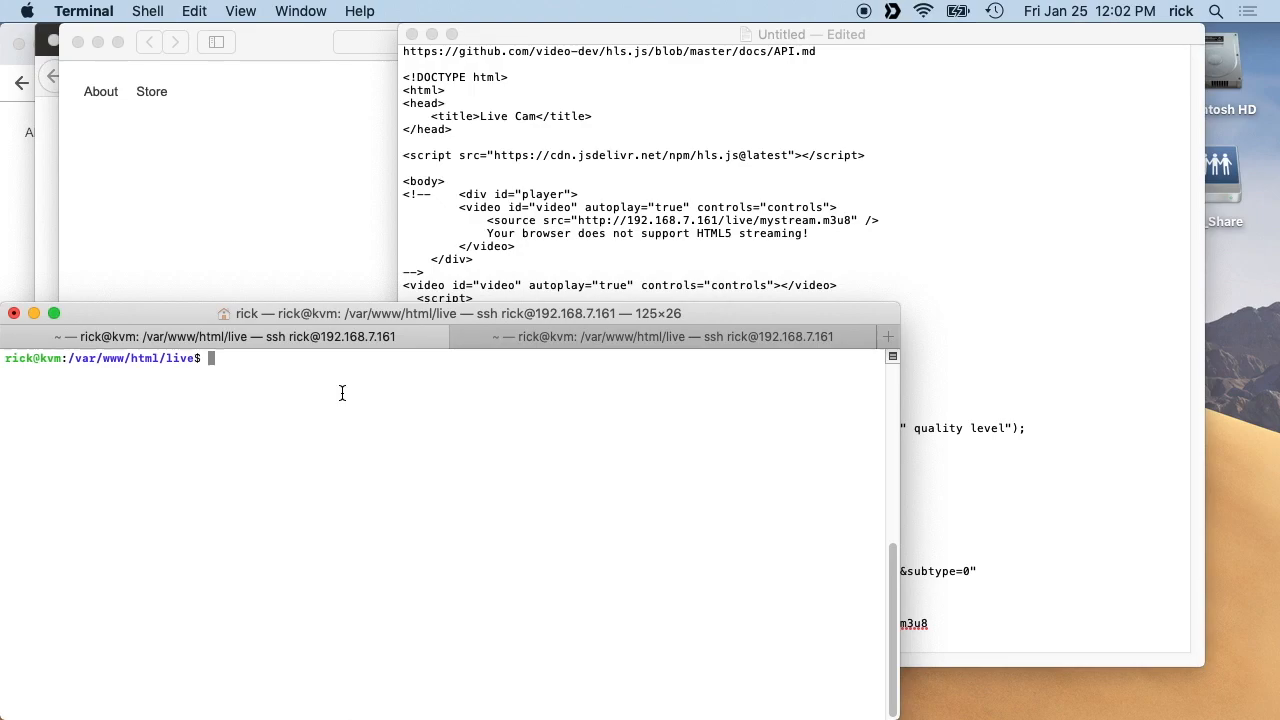
mouse_move(200, 358)
type("cat index.html")
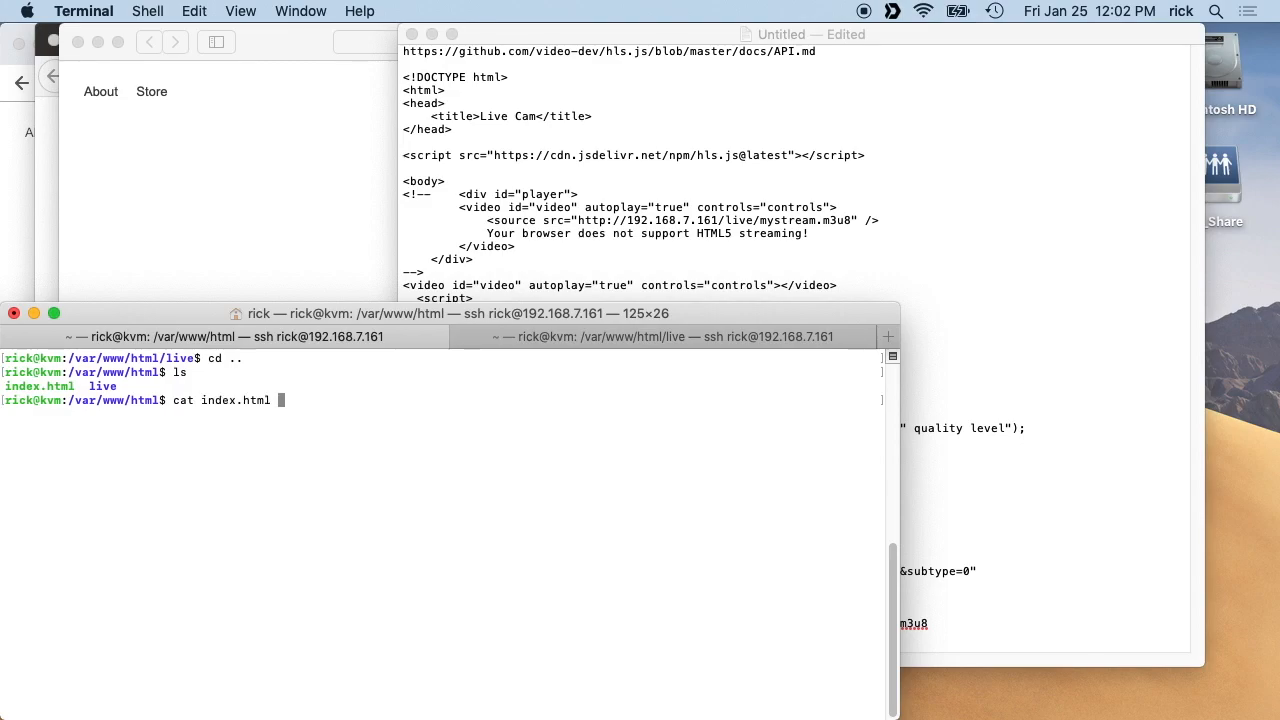
key("Return")
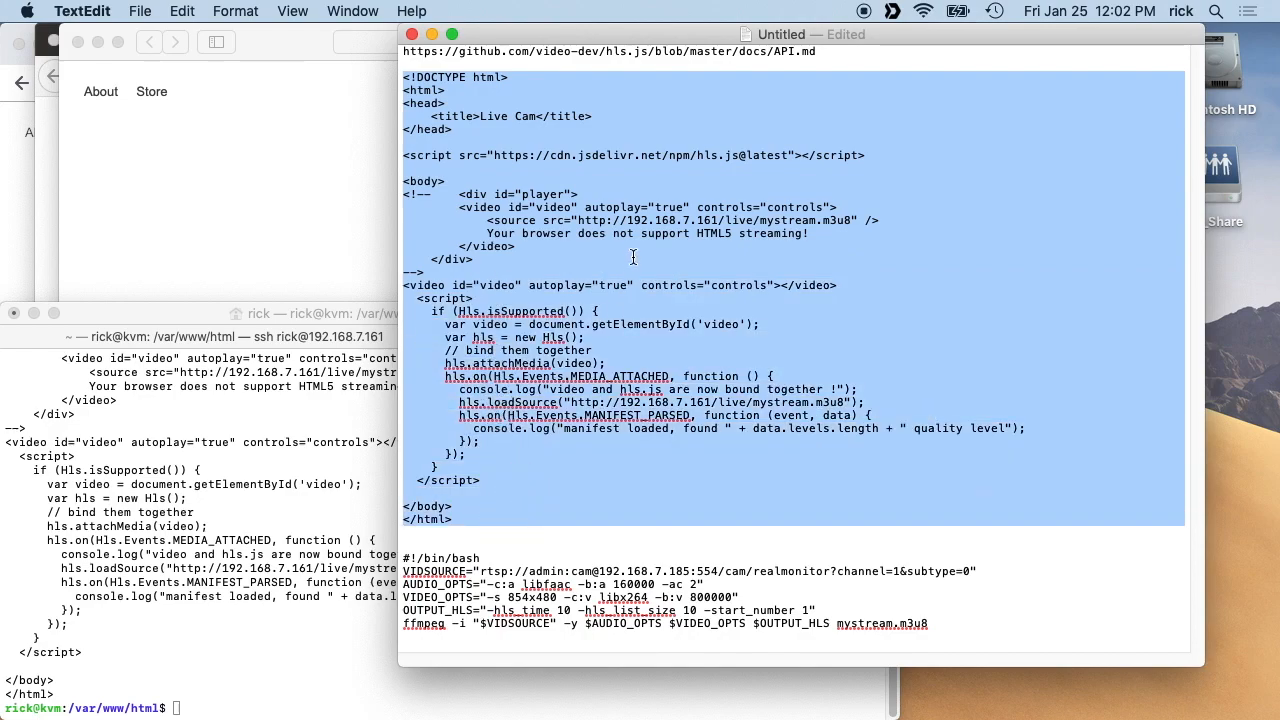
mouse_move(530, 350)
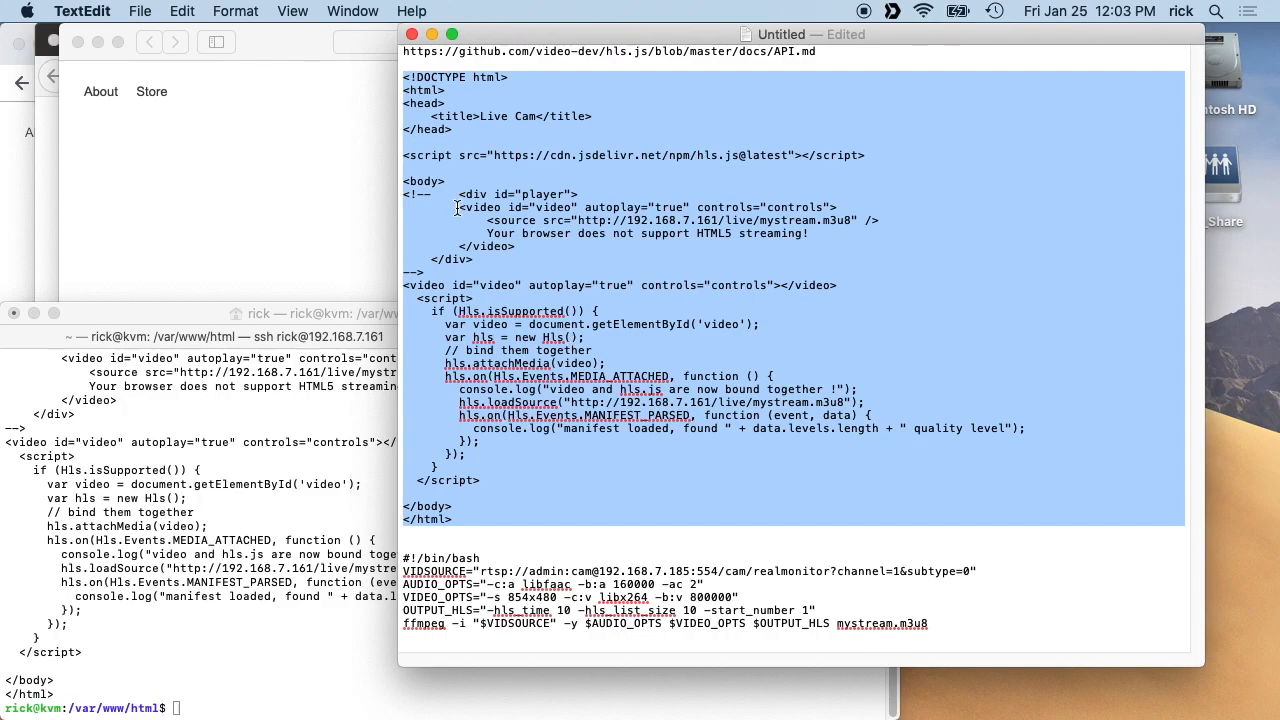
mouse_move(485, 330)
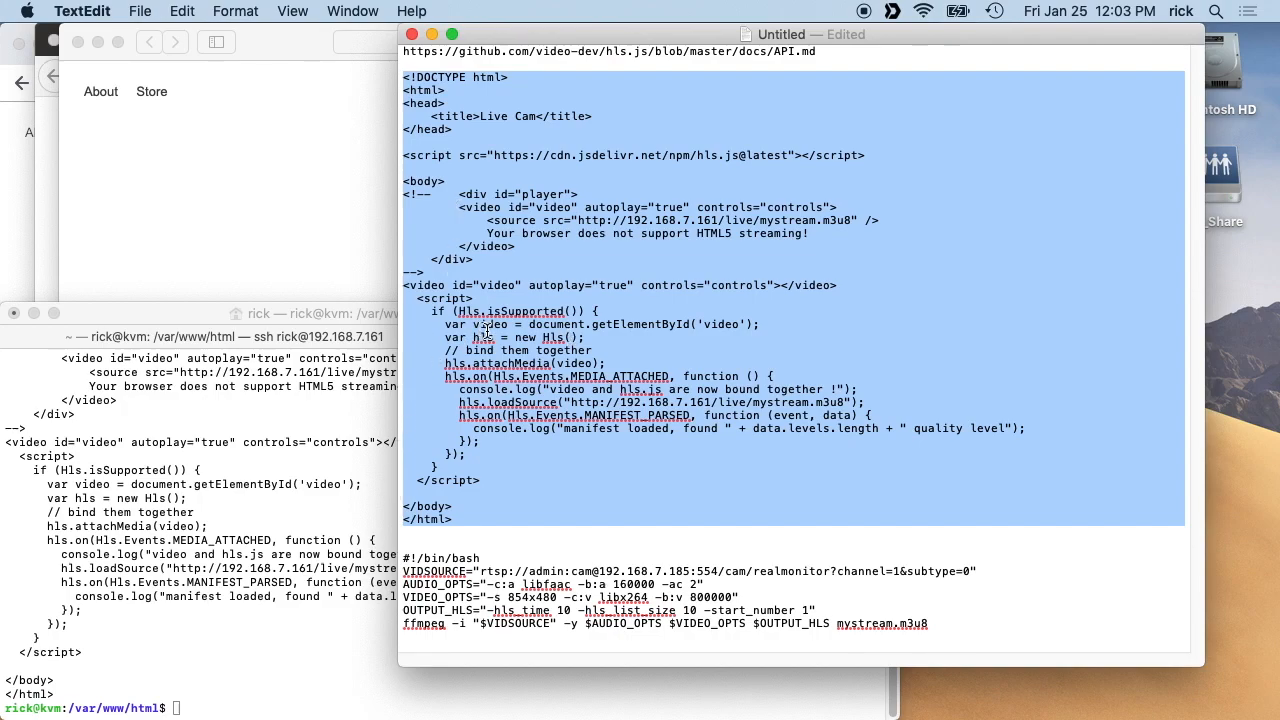
mouse_move(485, 328)
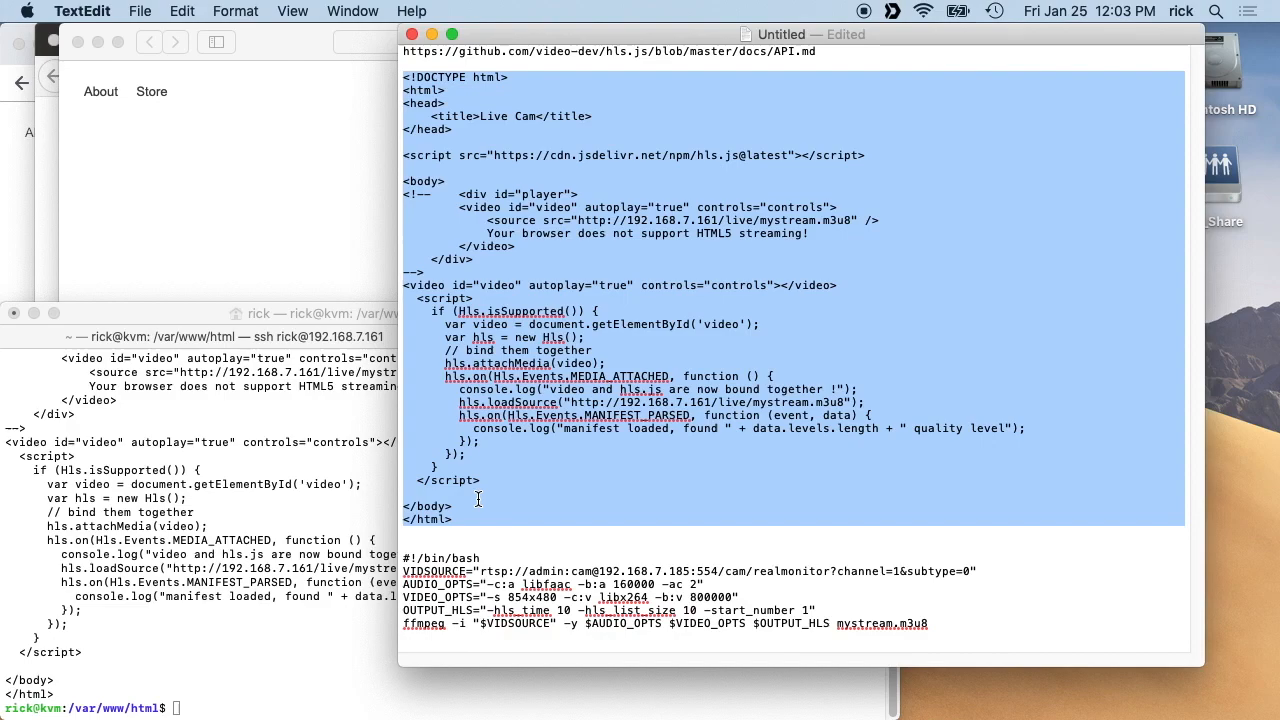
mouse_move(546, 194)
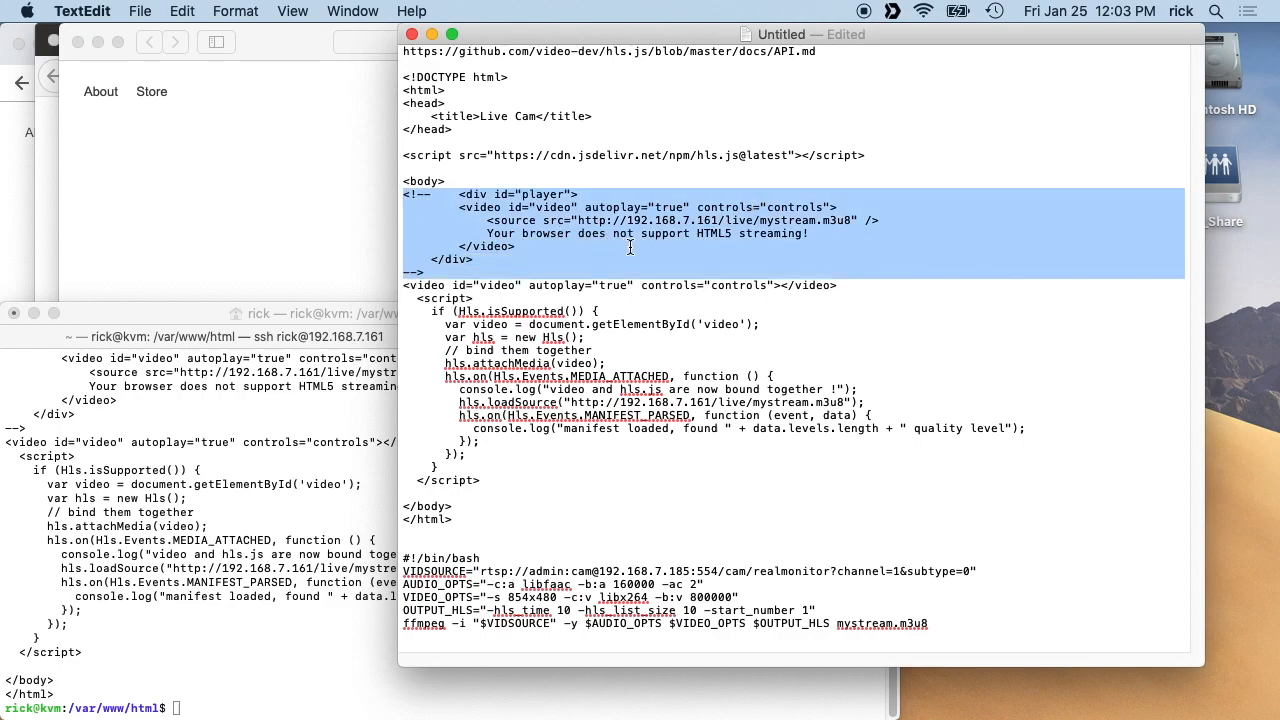
Delete the commented-out HTML5 player div block from the live-cam page in TextEdit.
key("Delete")
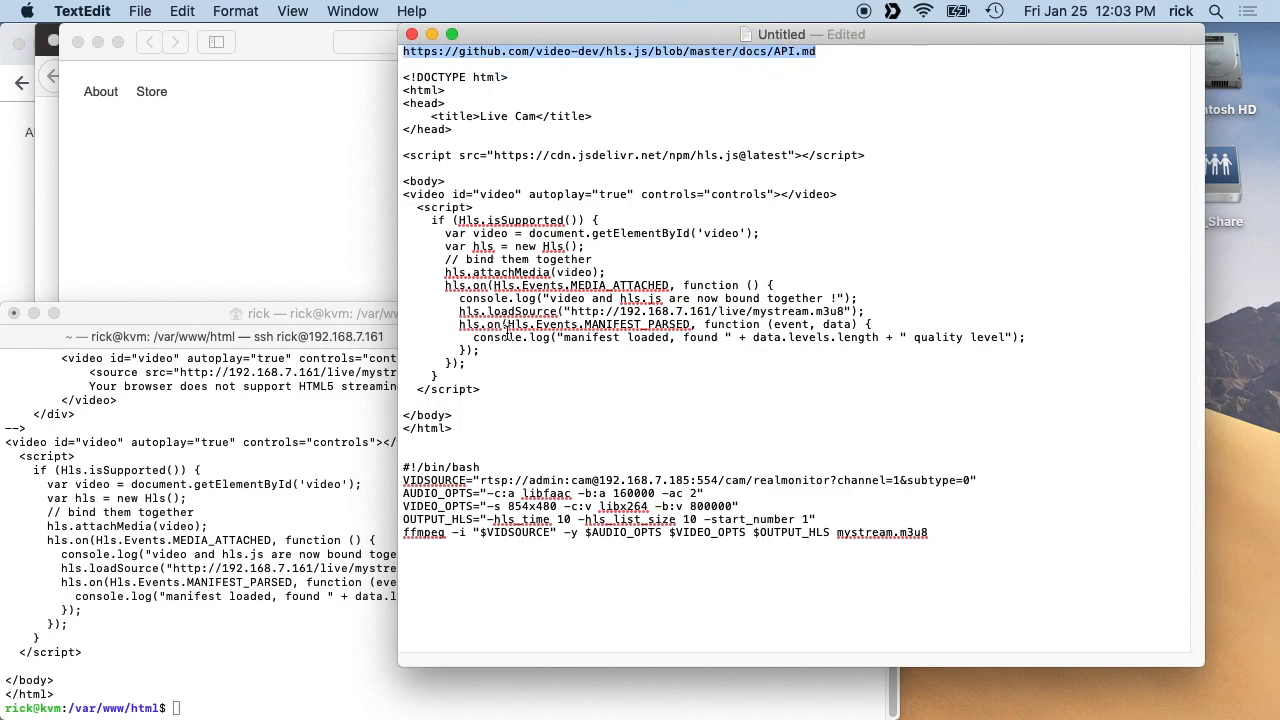
mouse_move(665, 311)
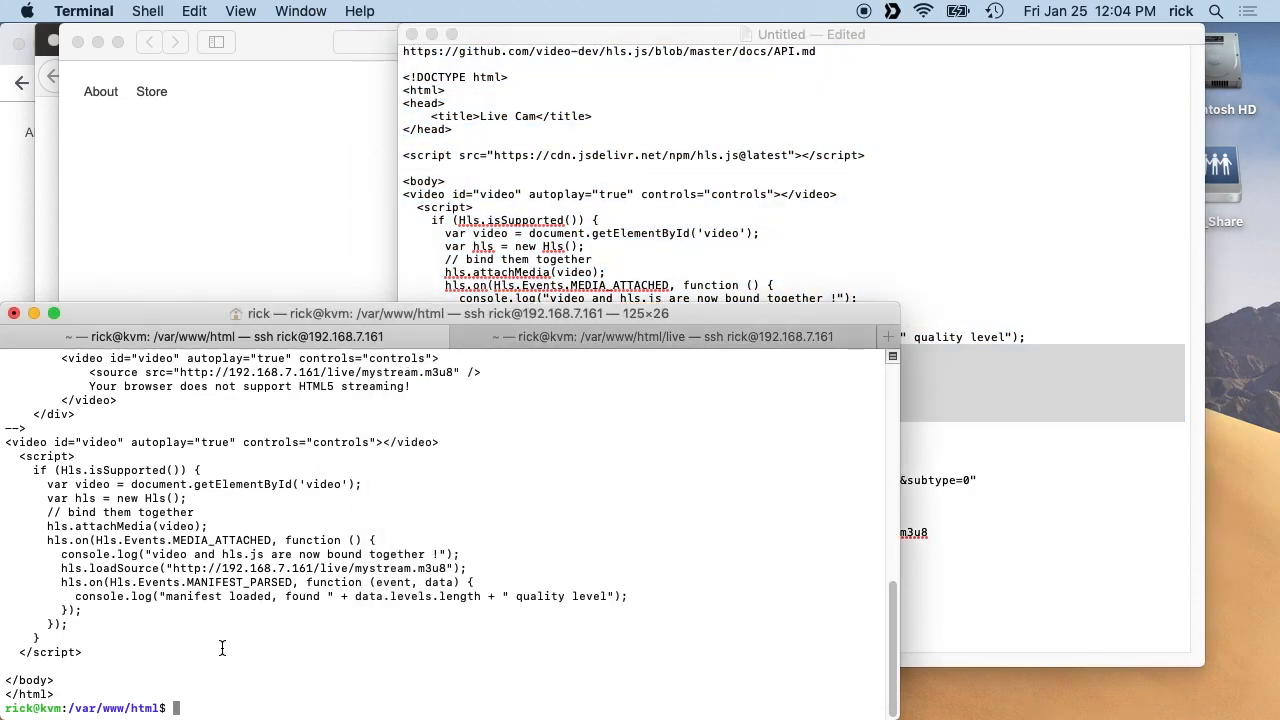
Clear Terminal, cd into live/, and list stream.sh and stream_noaudio.sh.
type("cle")
type("ls -l")
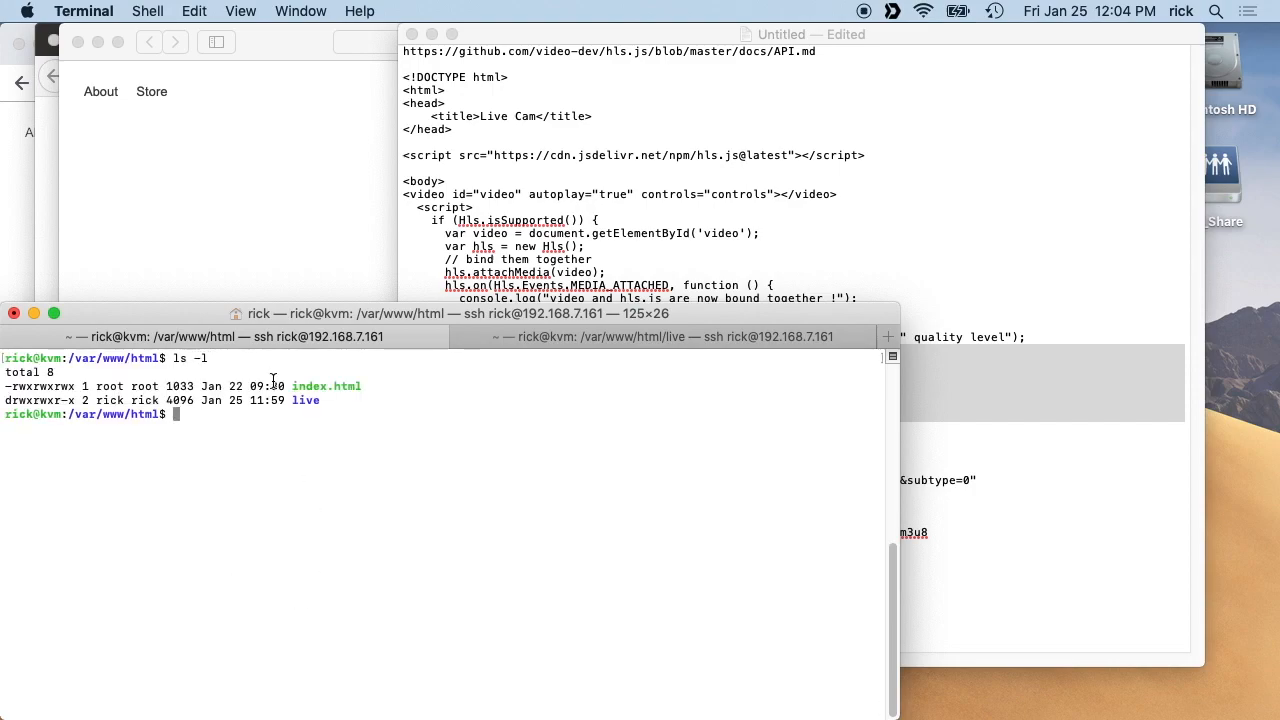
mouse_move(311, 408)
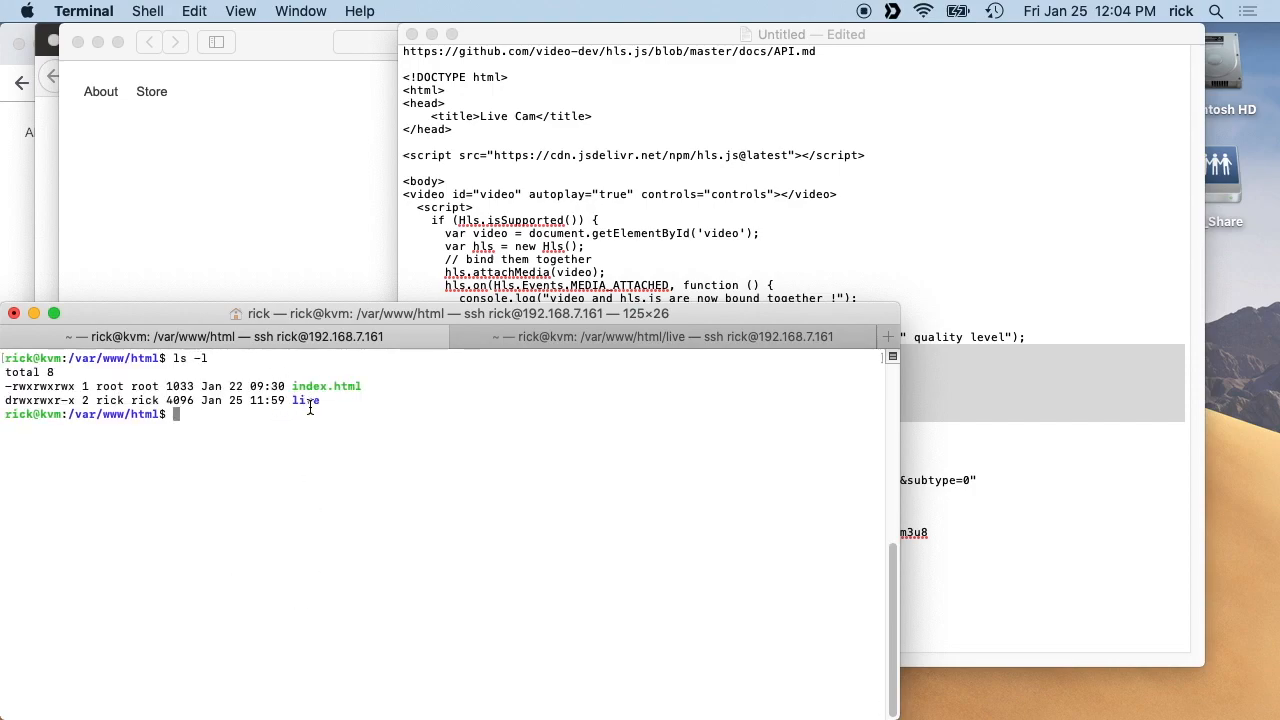
type("cd live/")
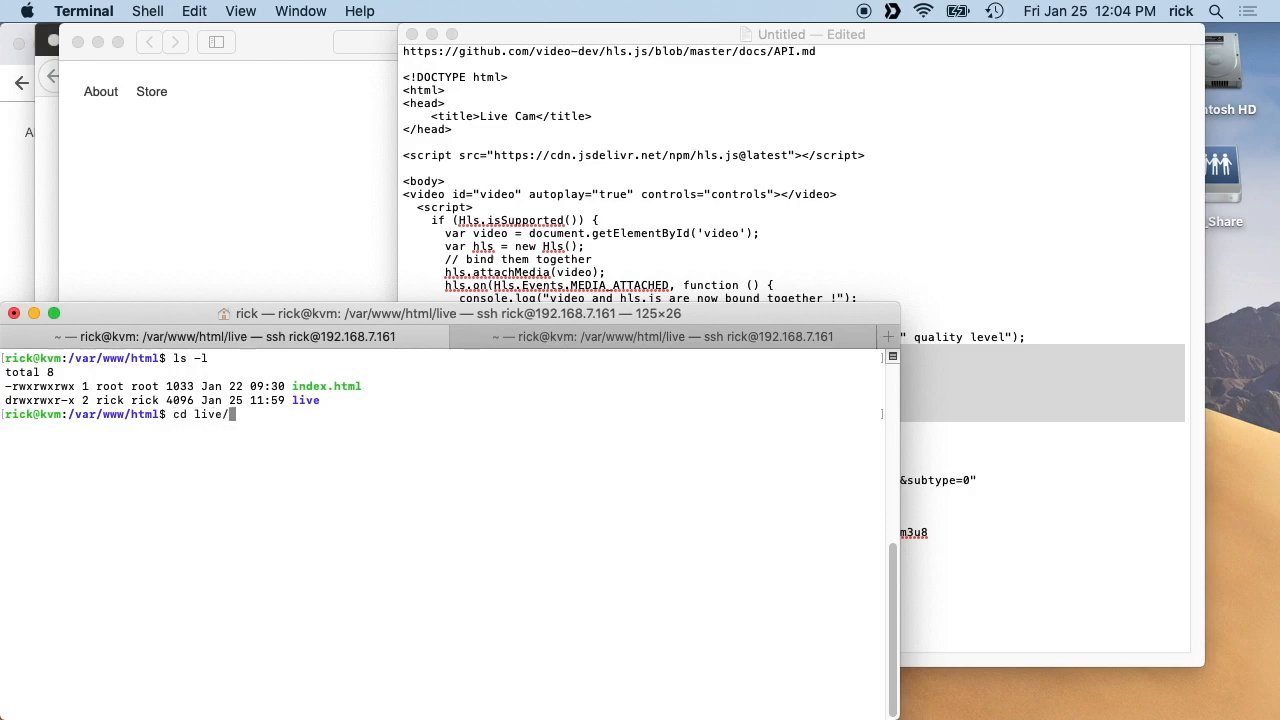
type("ls")
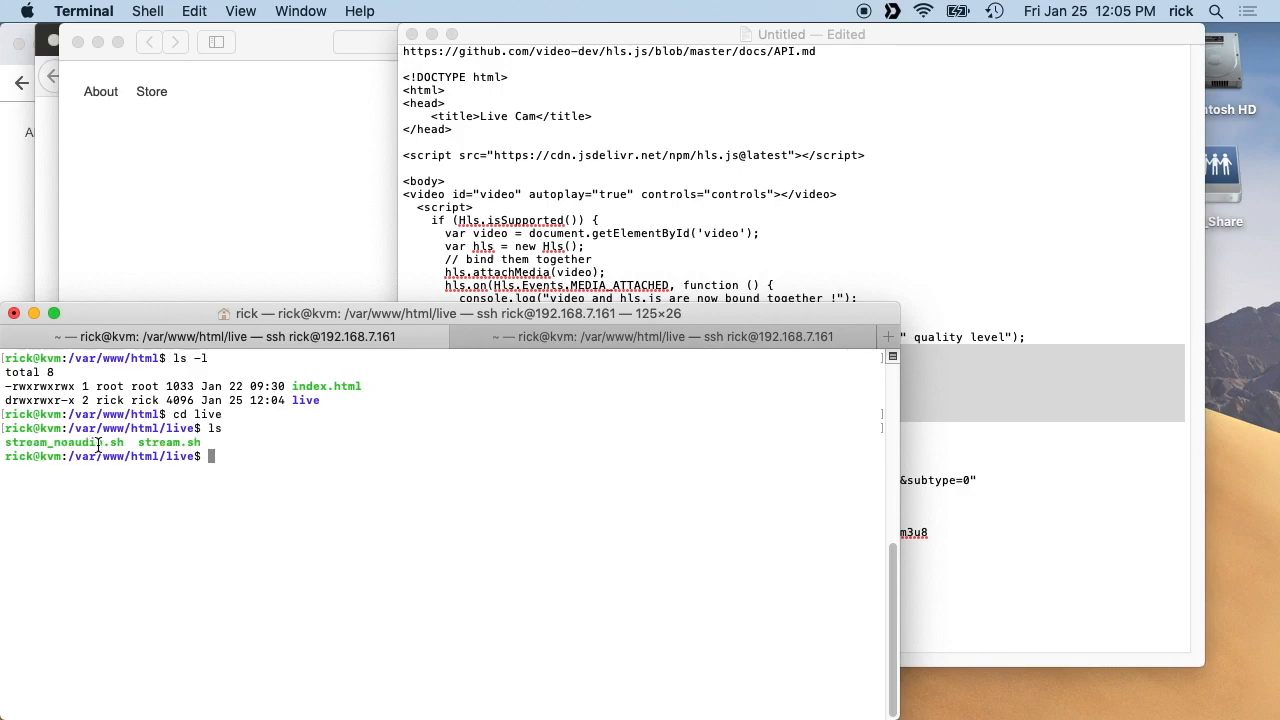
mouse_move(427, 425)
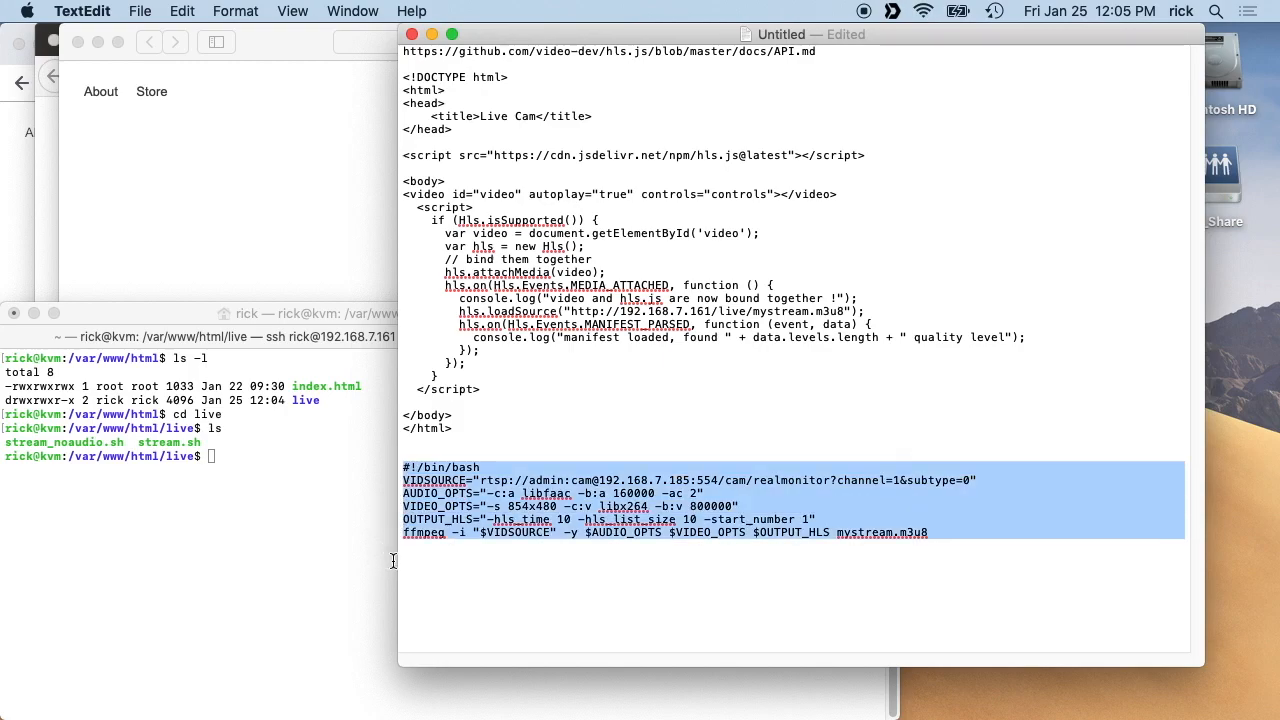
mouse_move(411, 548)
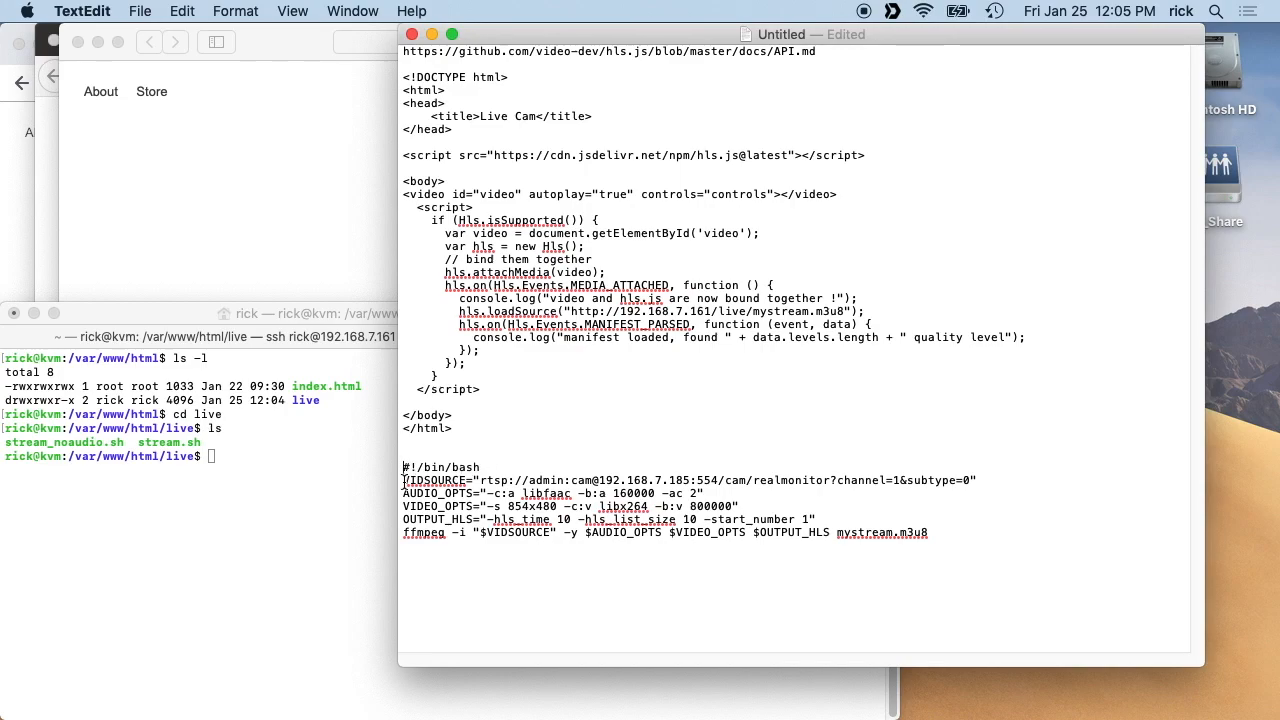
double_click(436, 480)
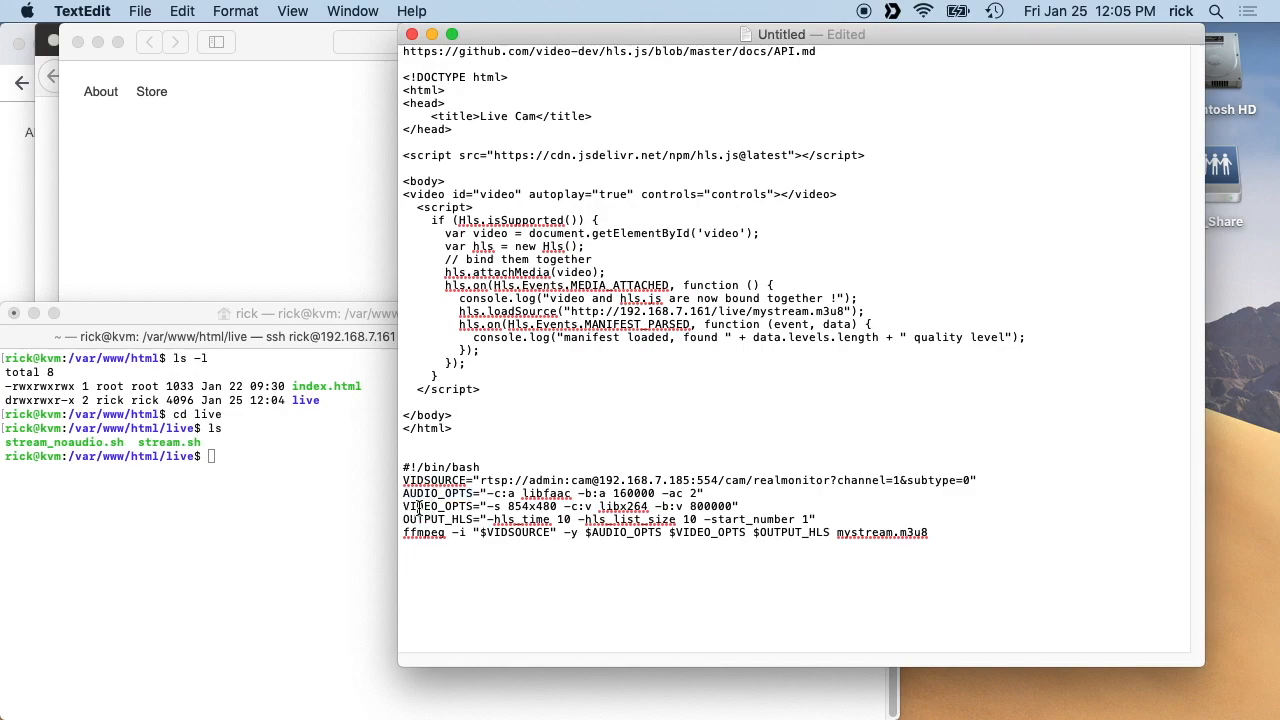
mouse_move(498, 480)
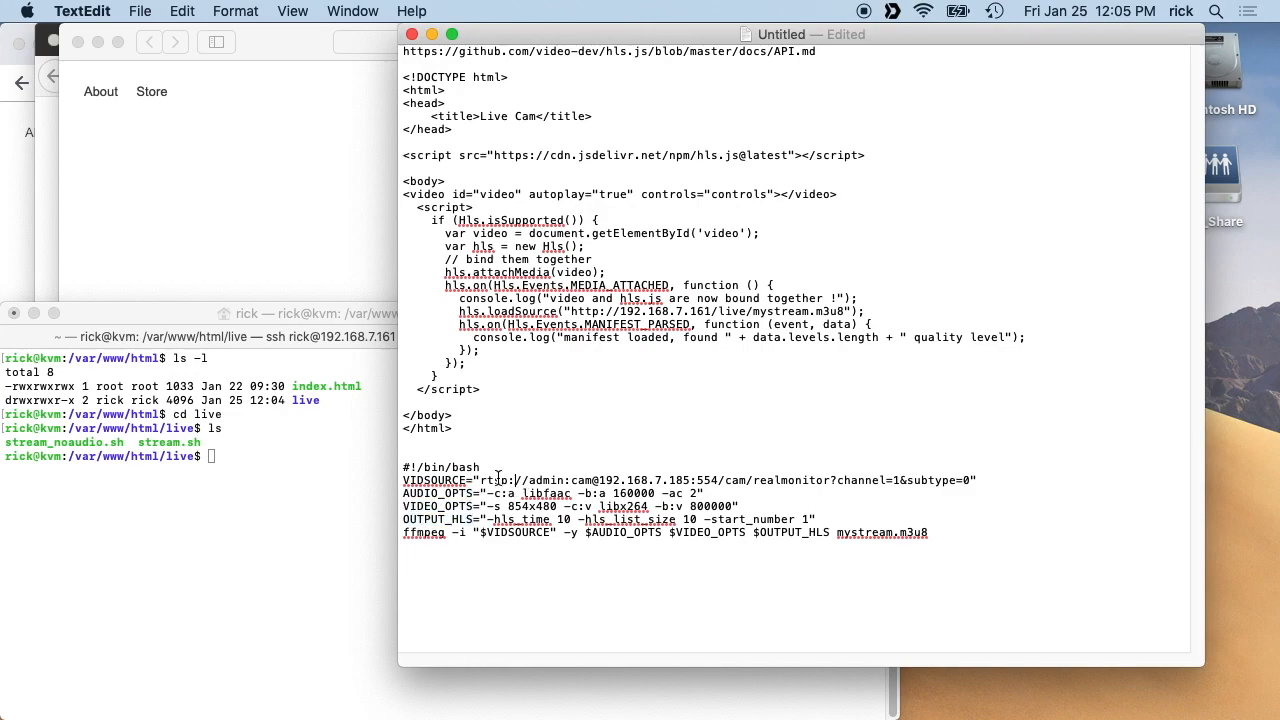
left_click_drag(482, 480, 963, 480)
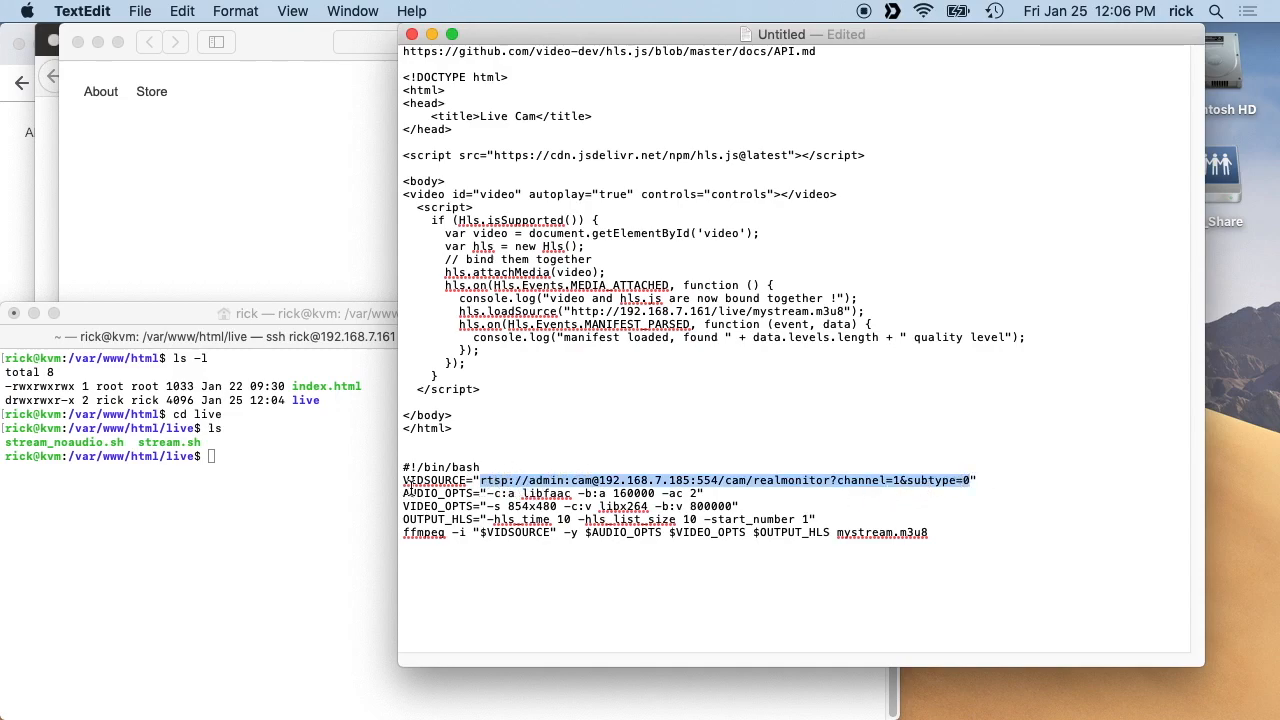
right_click(730, 480)
type("ffplay \"")
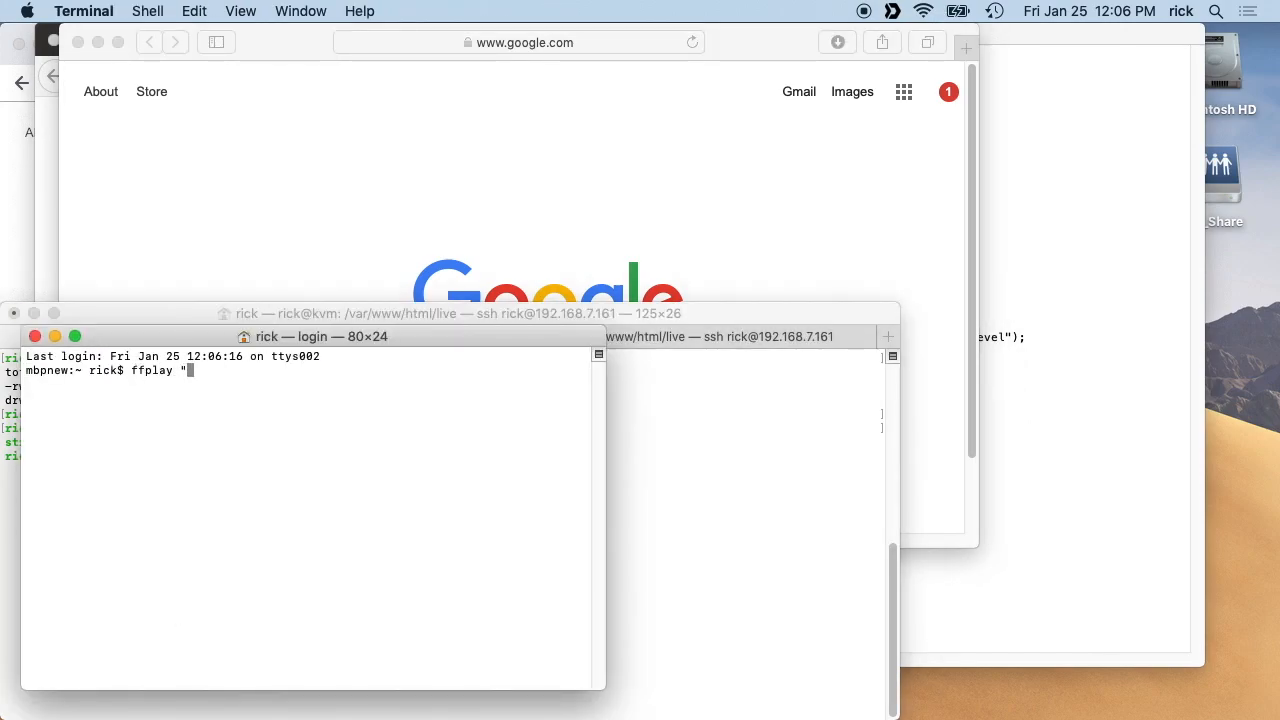
Abandon the half-typed local ffplay command in Terminal.
key("Return")
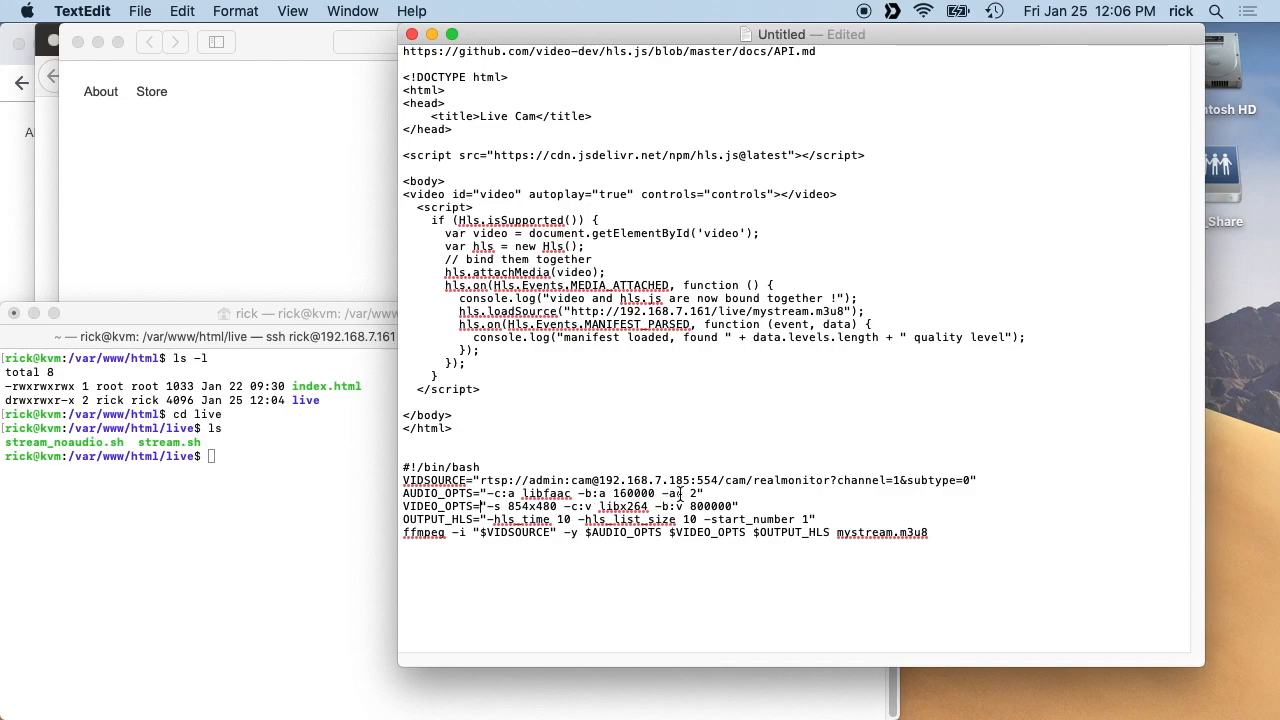
mouse_move(680, 494)
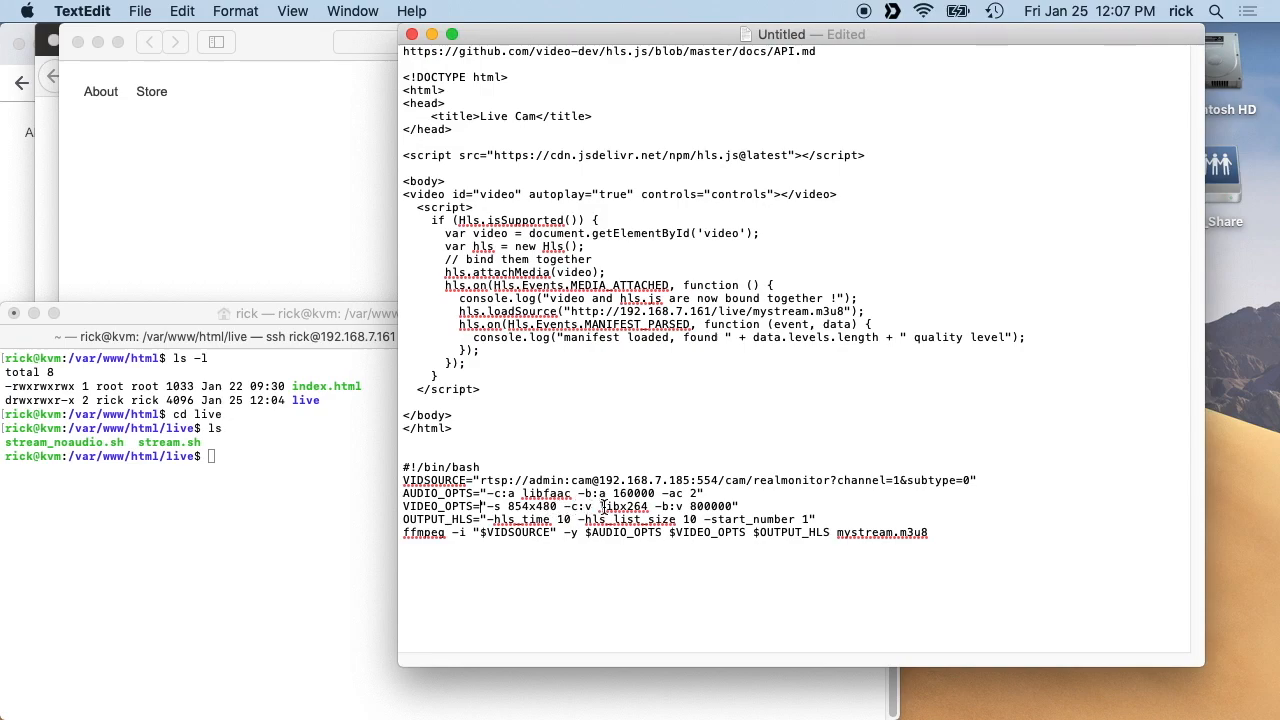
mouse_move(675, 508)
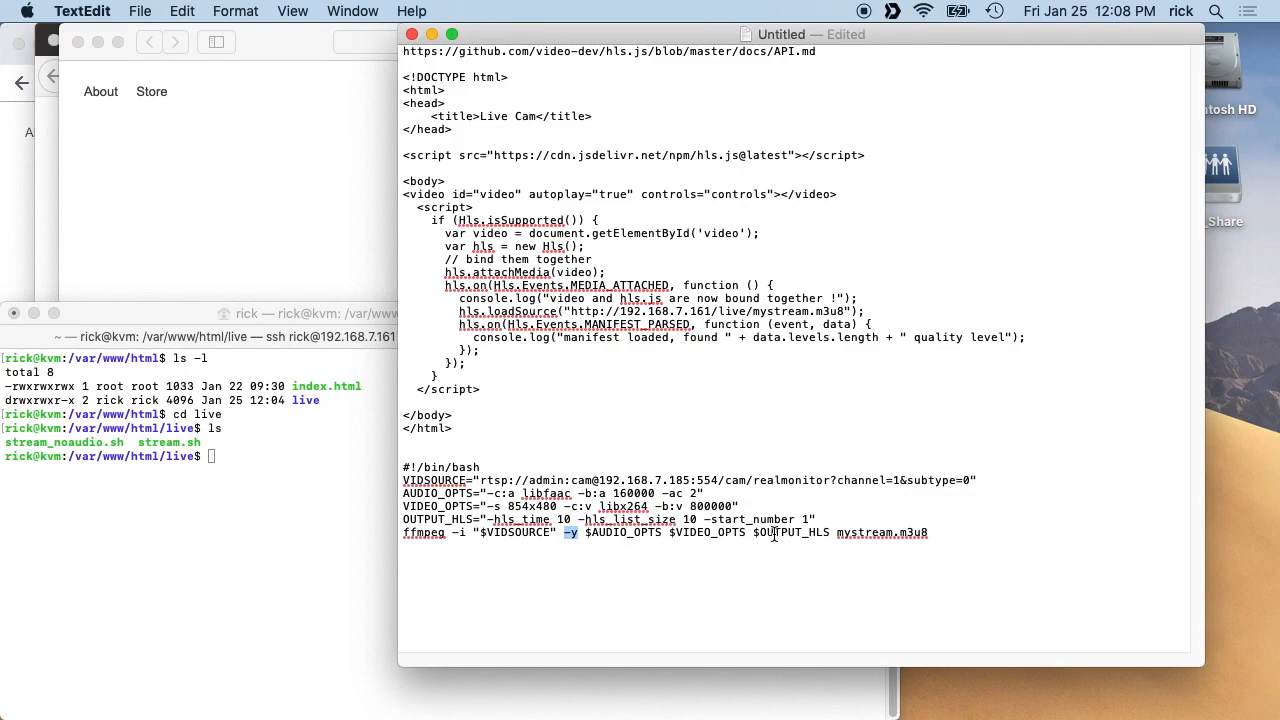
mouse_move(850, 532)
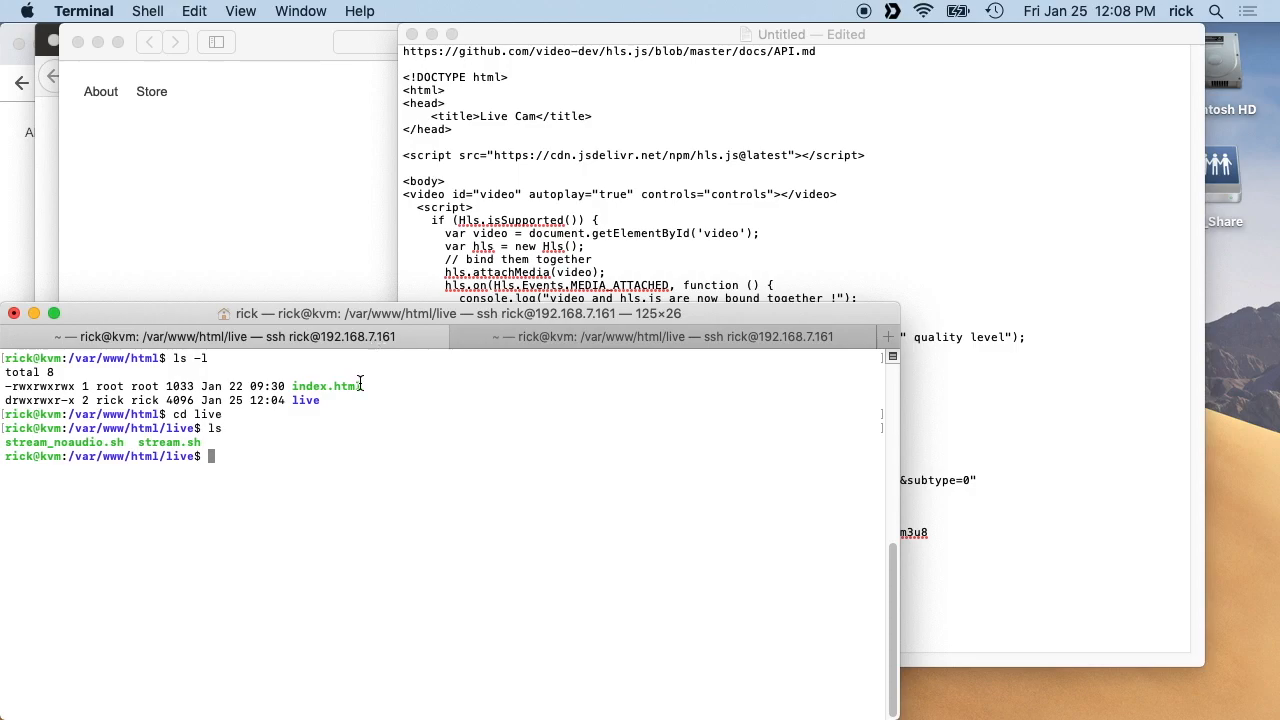
Start the ./stream.sh streaming script.
type("./stream")
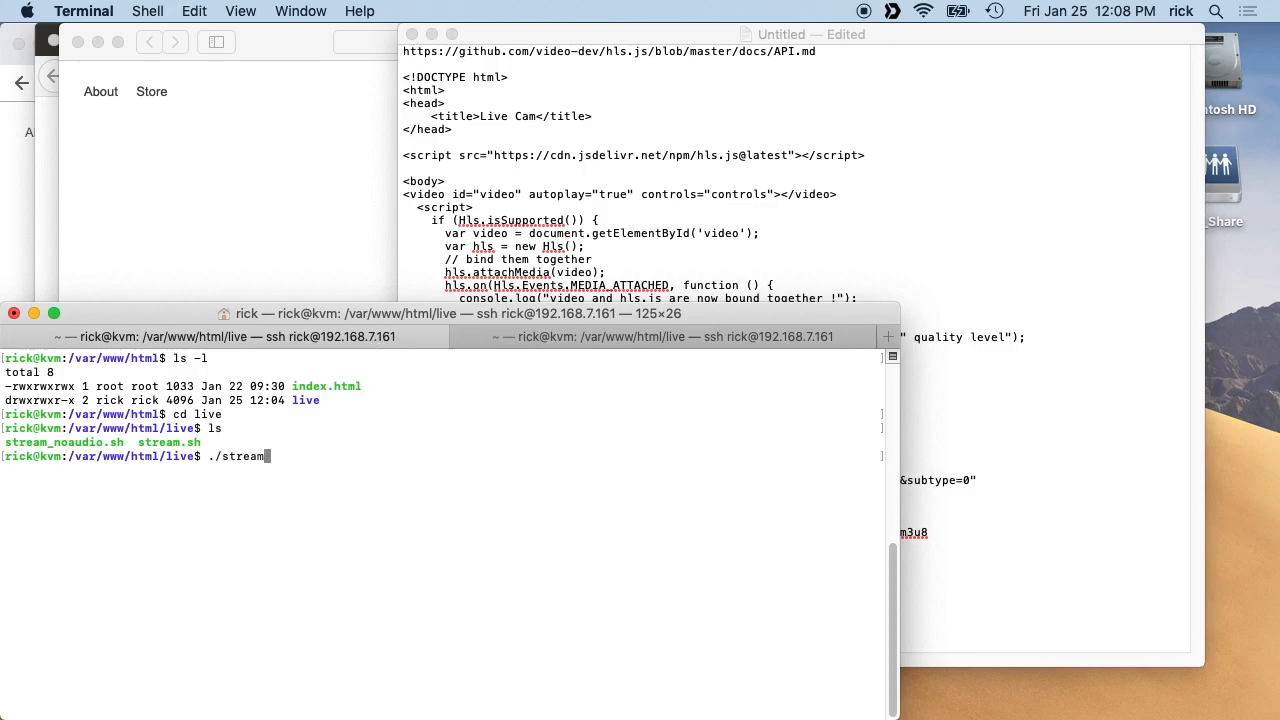
type("s")
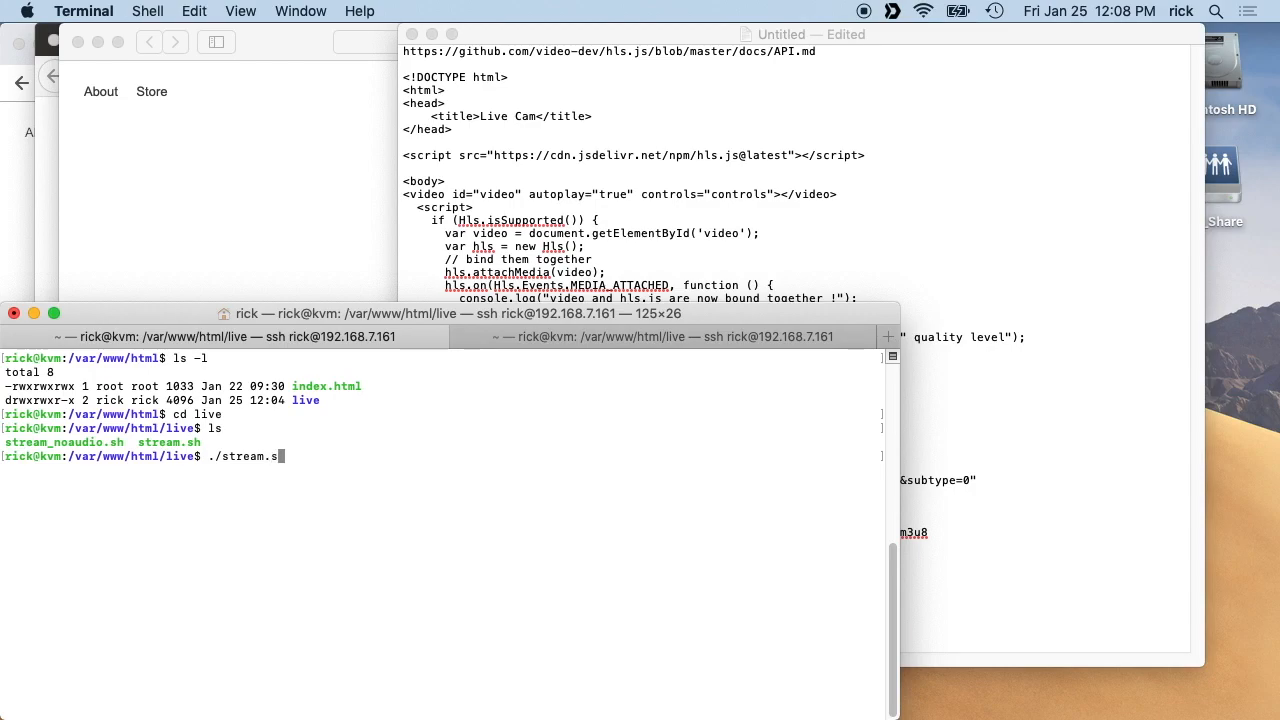
type("h")
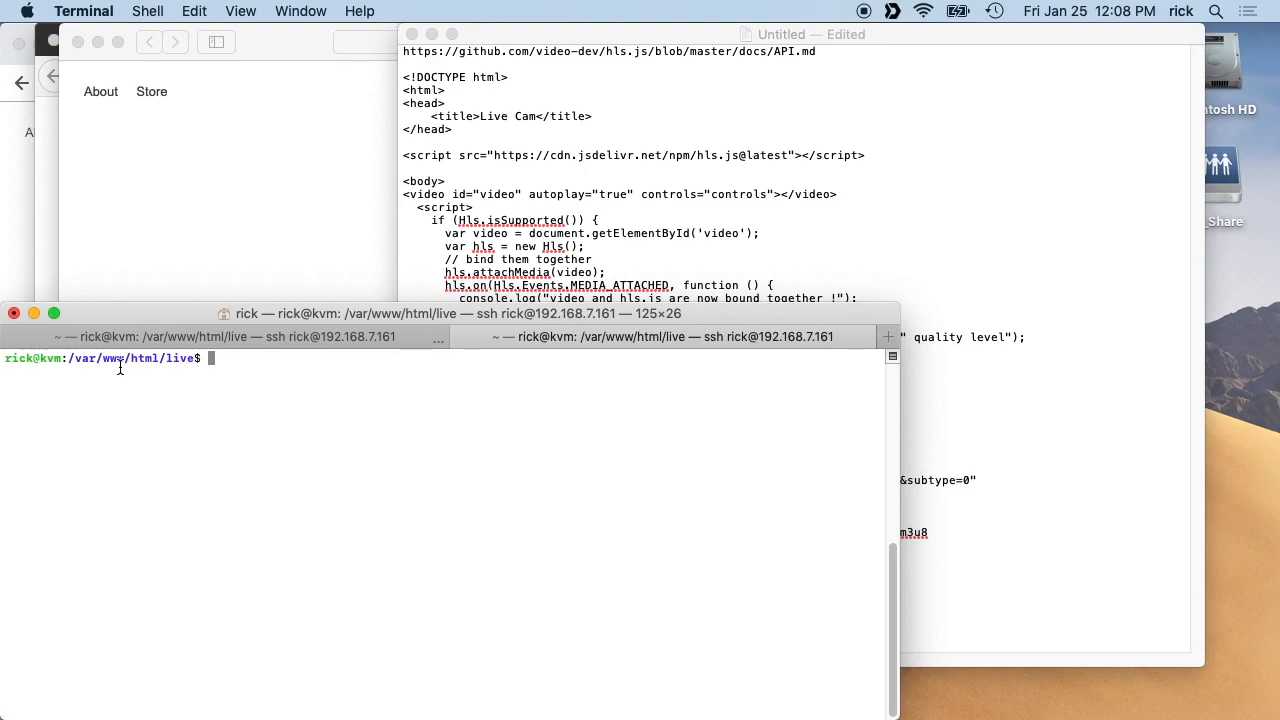
List the live folder and print mystream.m3u8 to check the two segments.
type("ls")
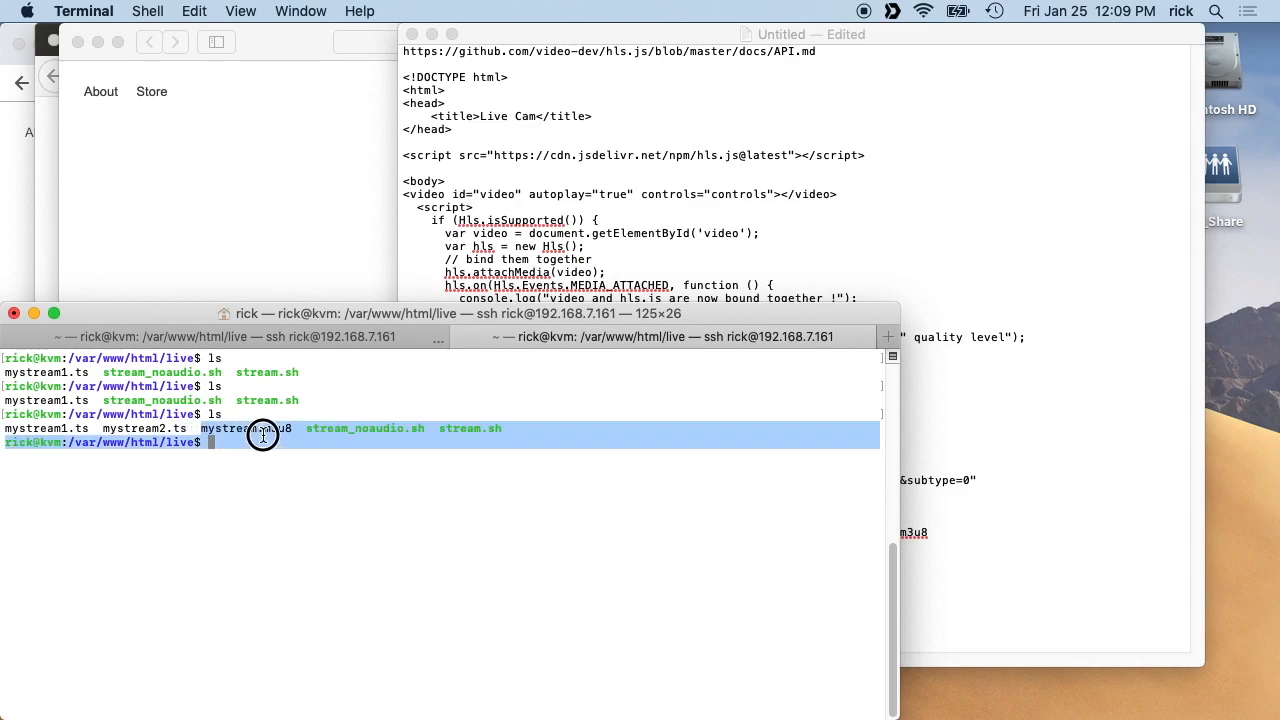
double_click(230, 428)
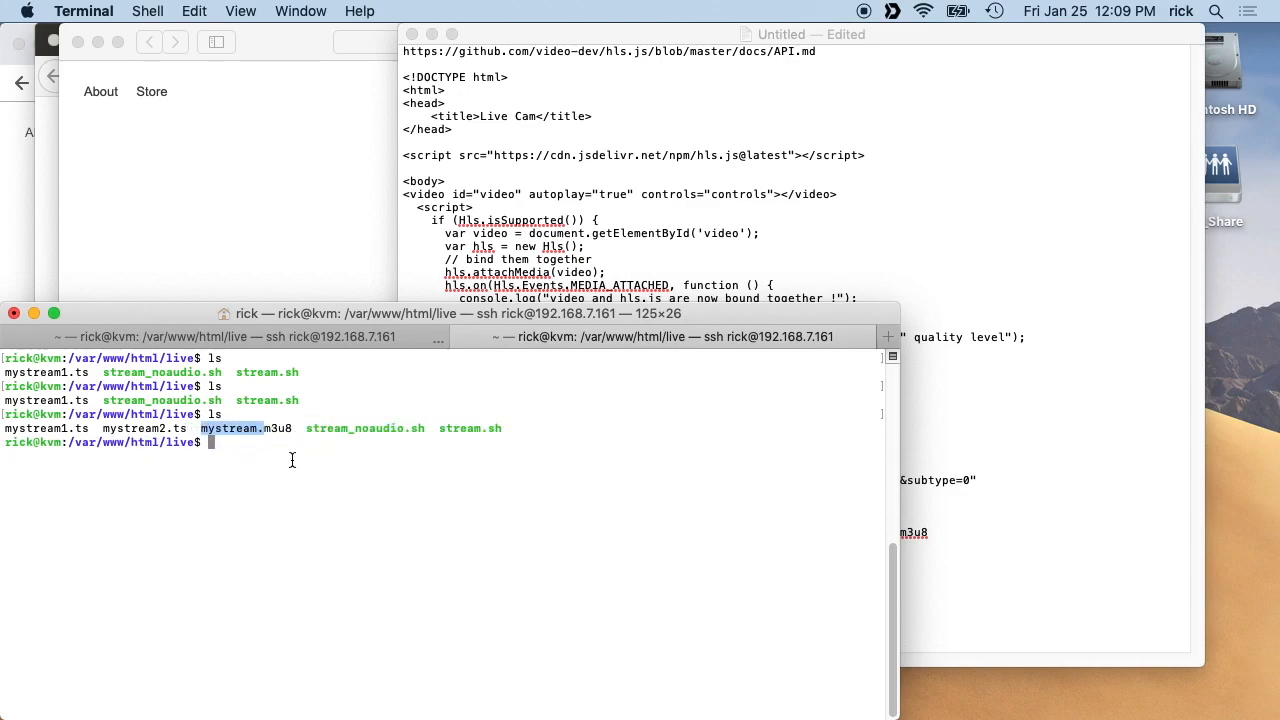
type("cat mystream.m3u8")
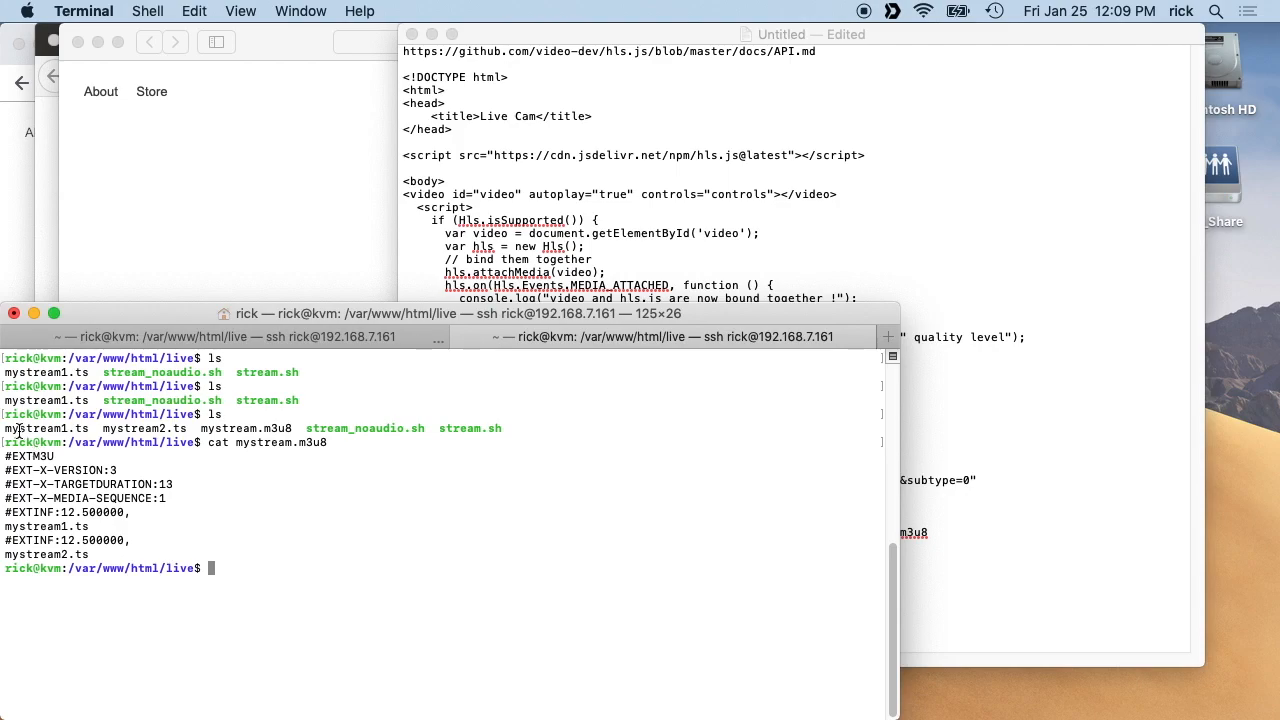
mouse_move(72, 530)
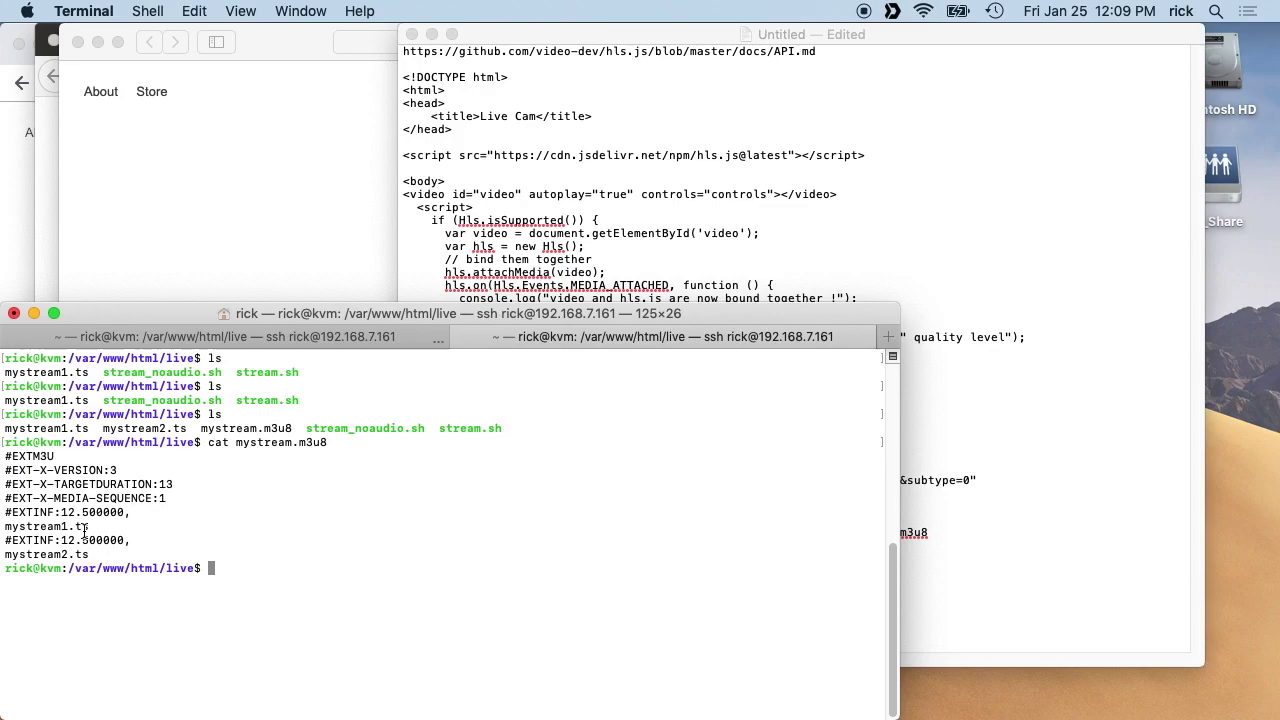
Bring the TextEdit notes forward to review the ffmpeg command line.
left_click(780, 33)
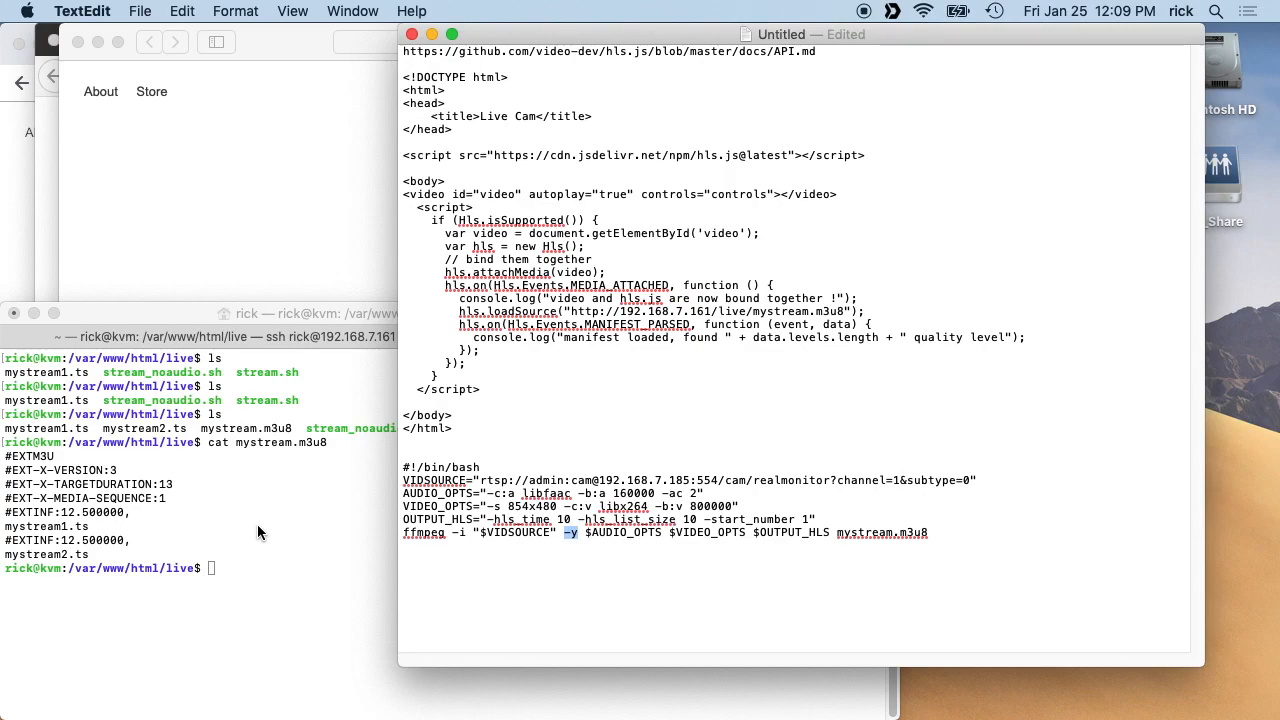
mouse_move(312, 524)
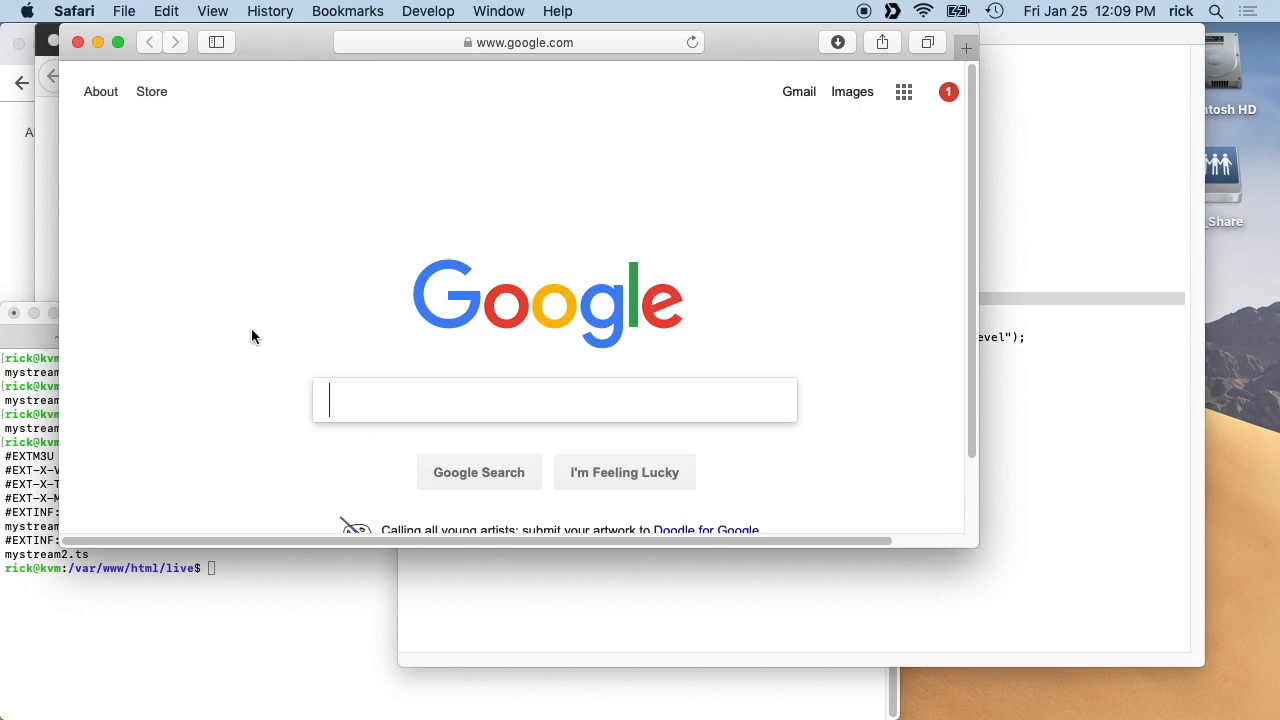
Enter 192.168.7.161 in Safari's address bar to play the live camera feed.
left_click(517, 42)
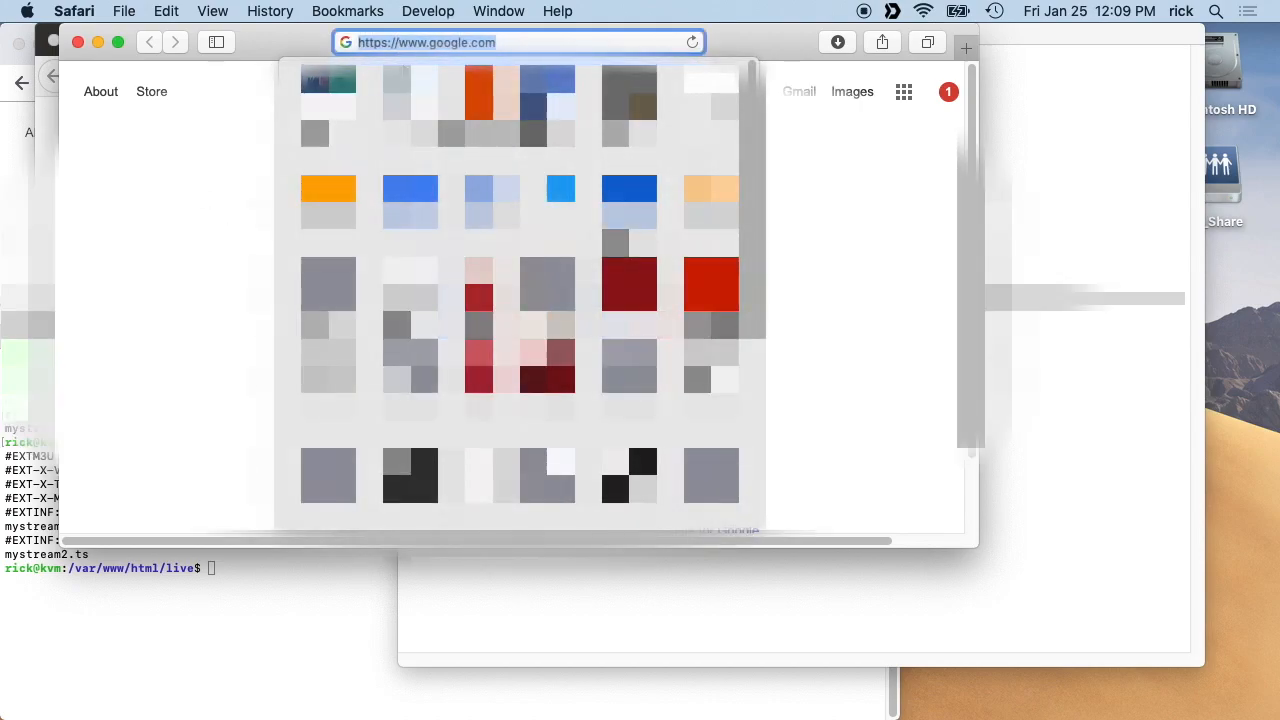
type("192.168.7.161")
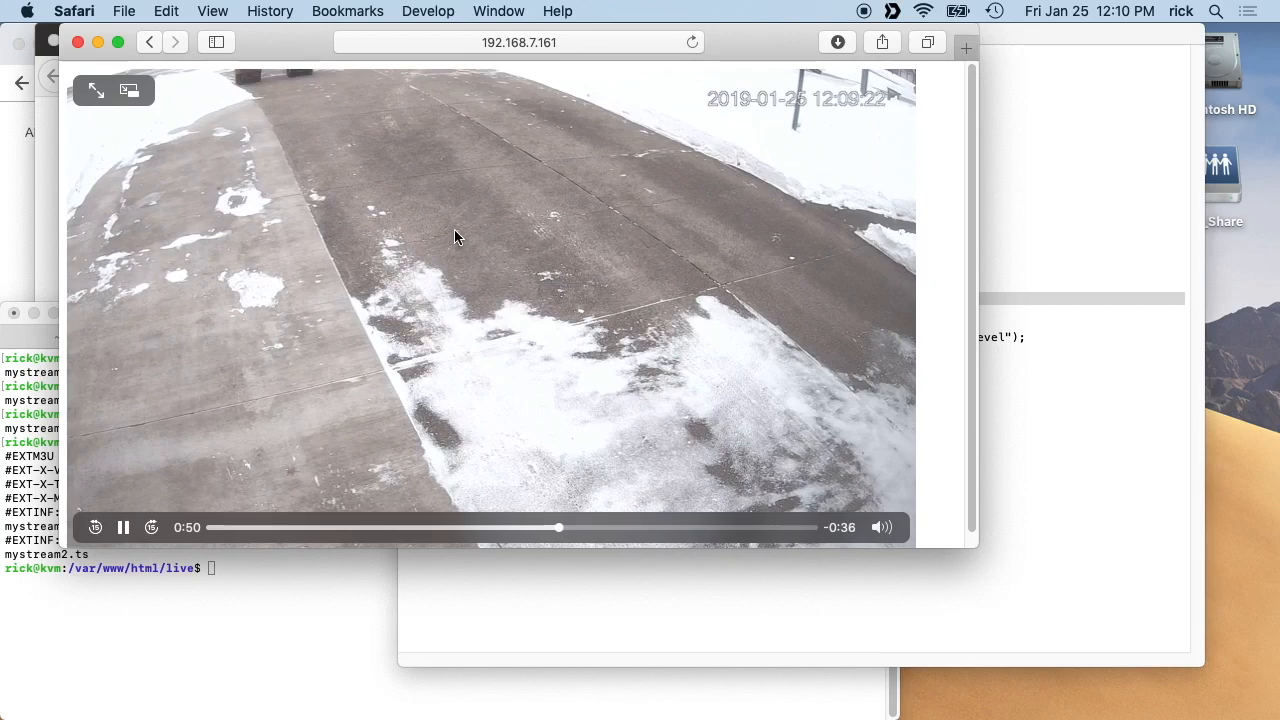
mouse_move(816, 130)
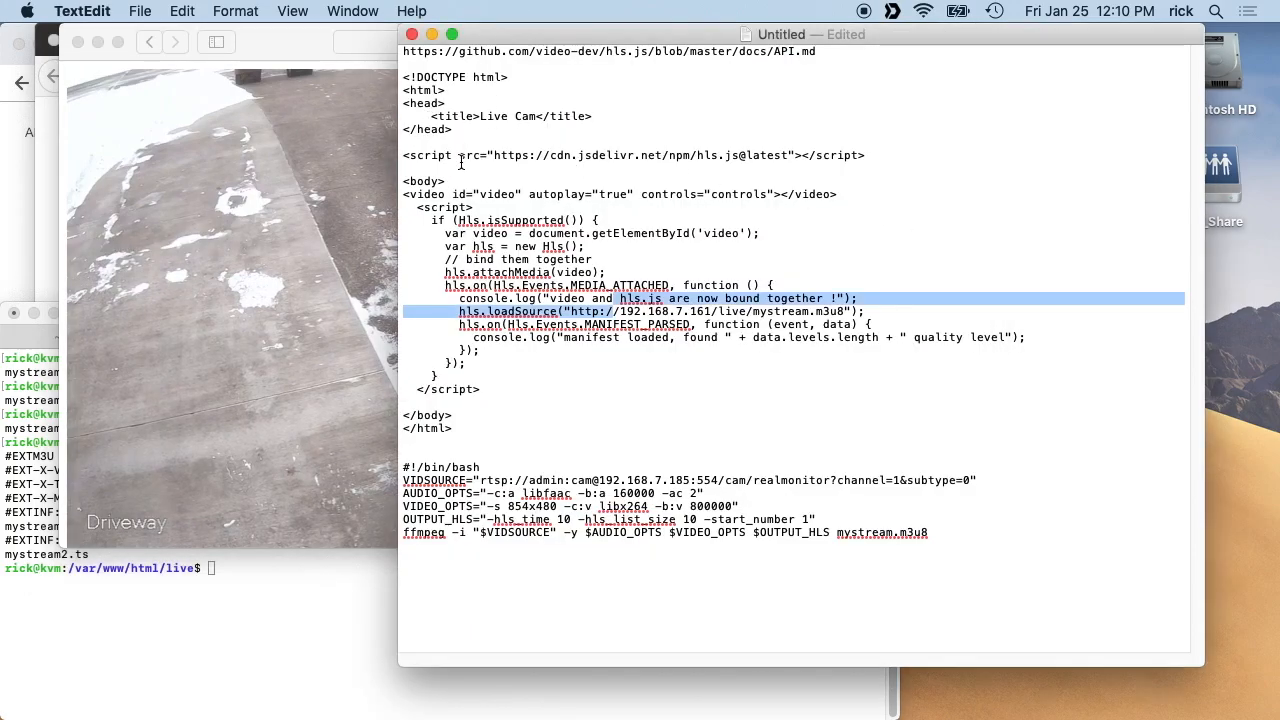
mouse_move(297, 400)
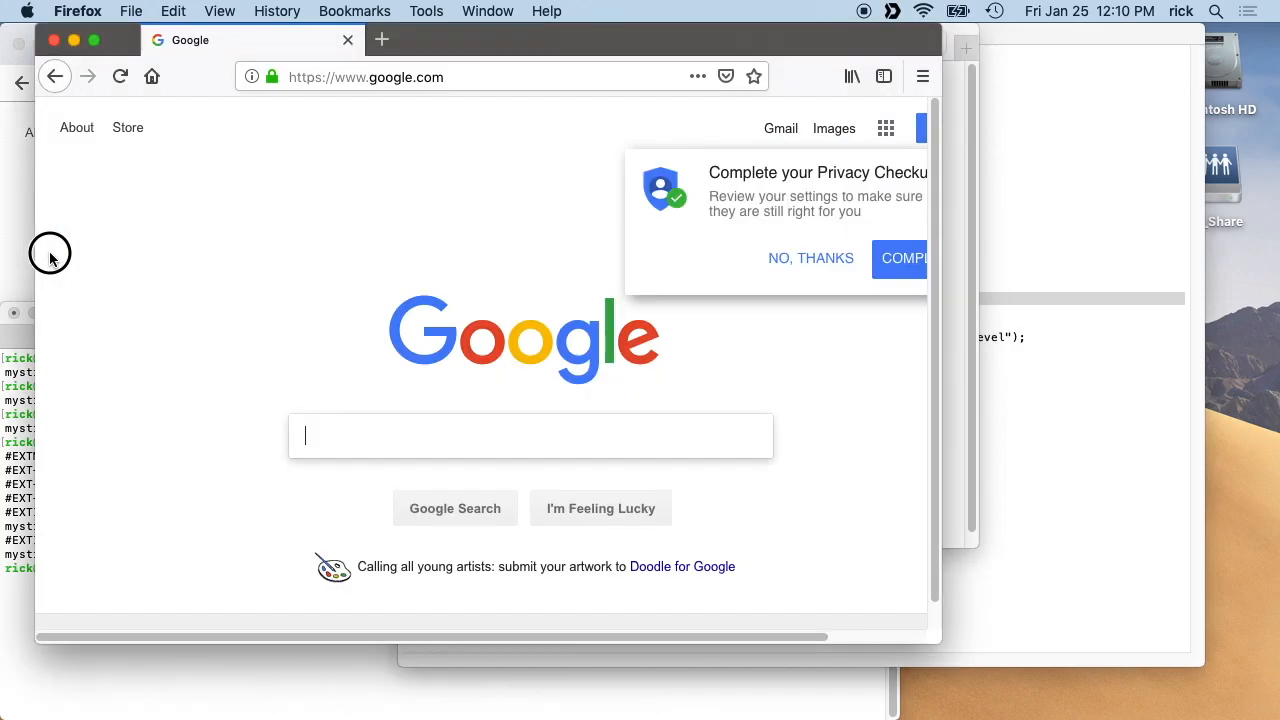
Load 192.168.7.161/ in Firefox to play the live cam, then switch to Chrome.
left_click(375, 77)
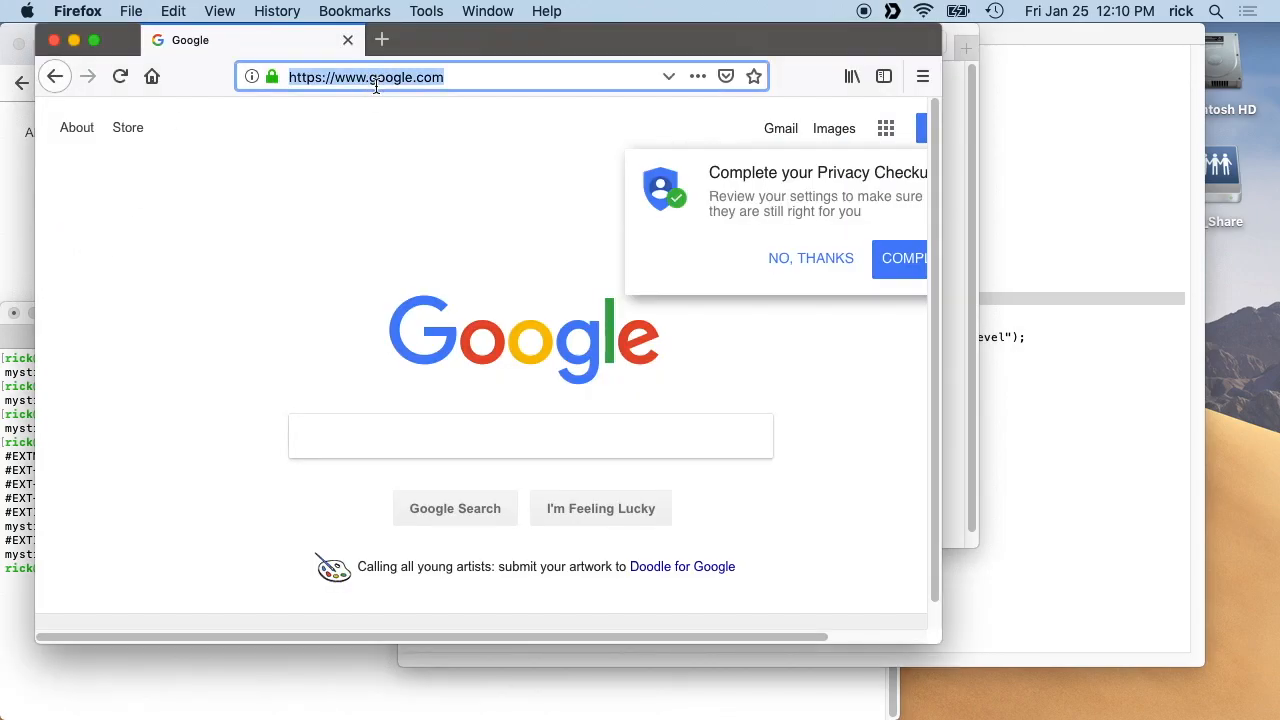
type("192.168.7.161/")
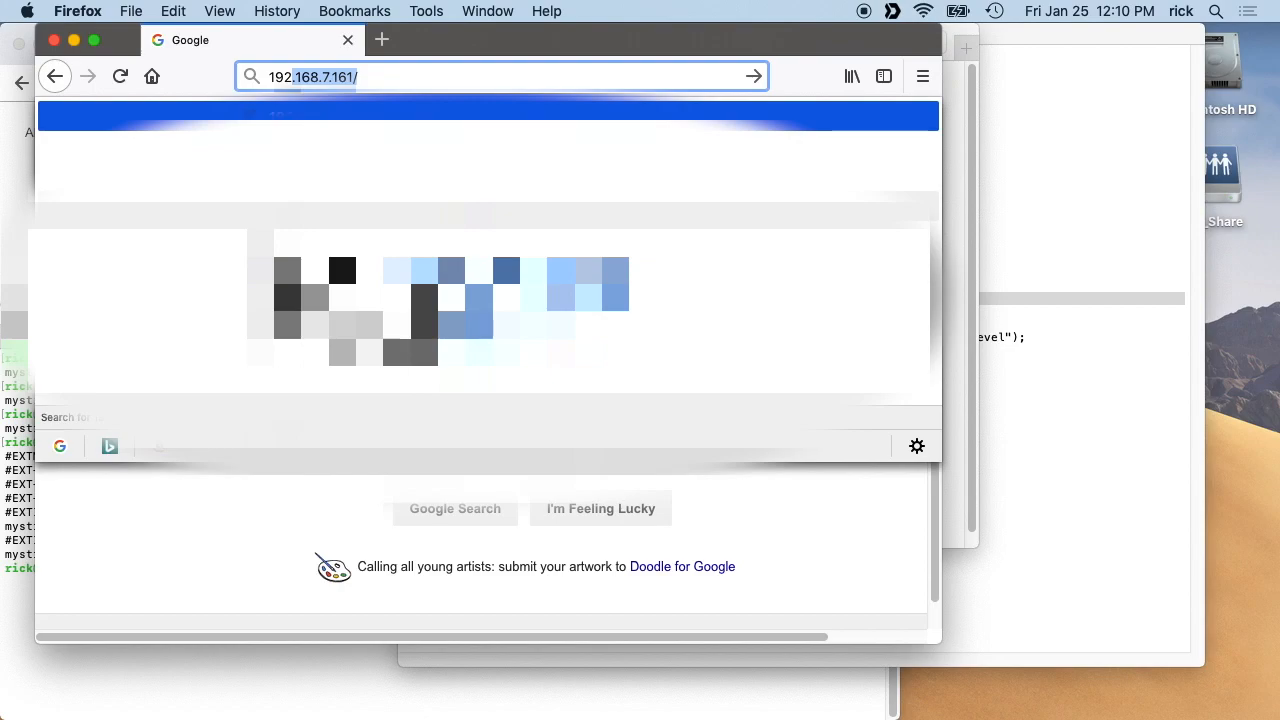
key("Enter")
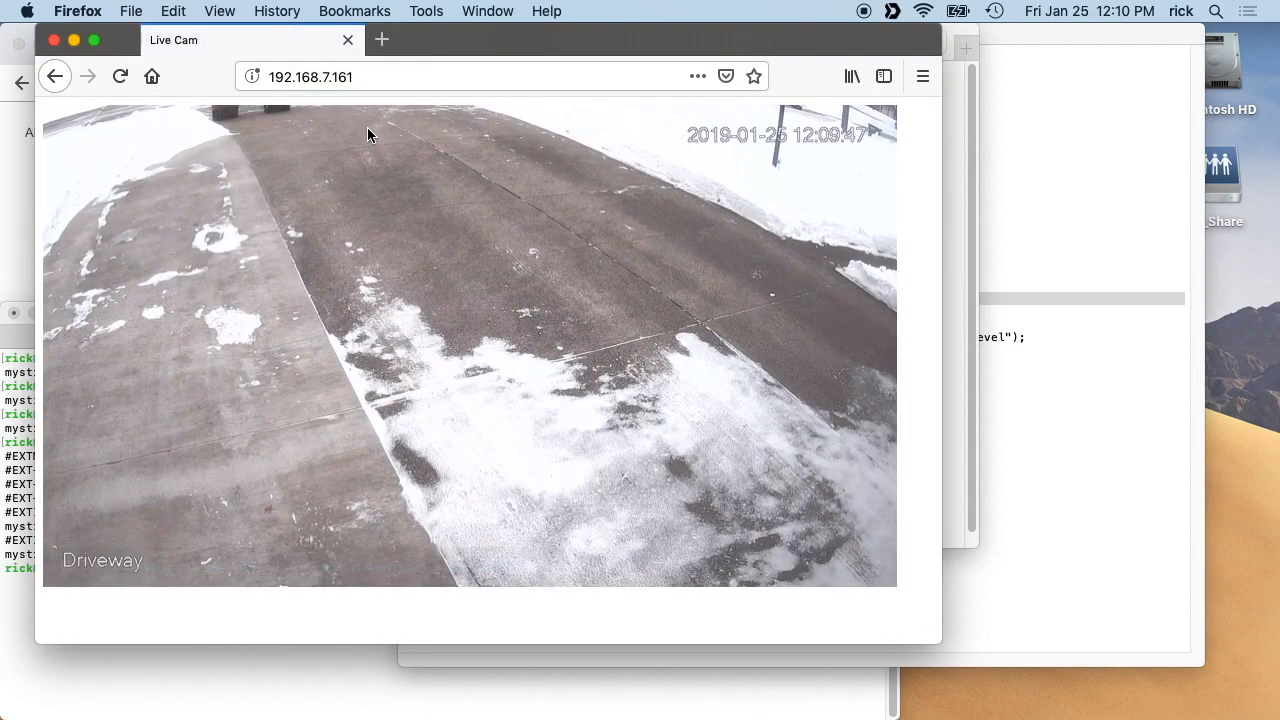
left_click(378, 76)
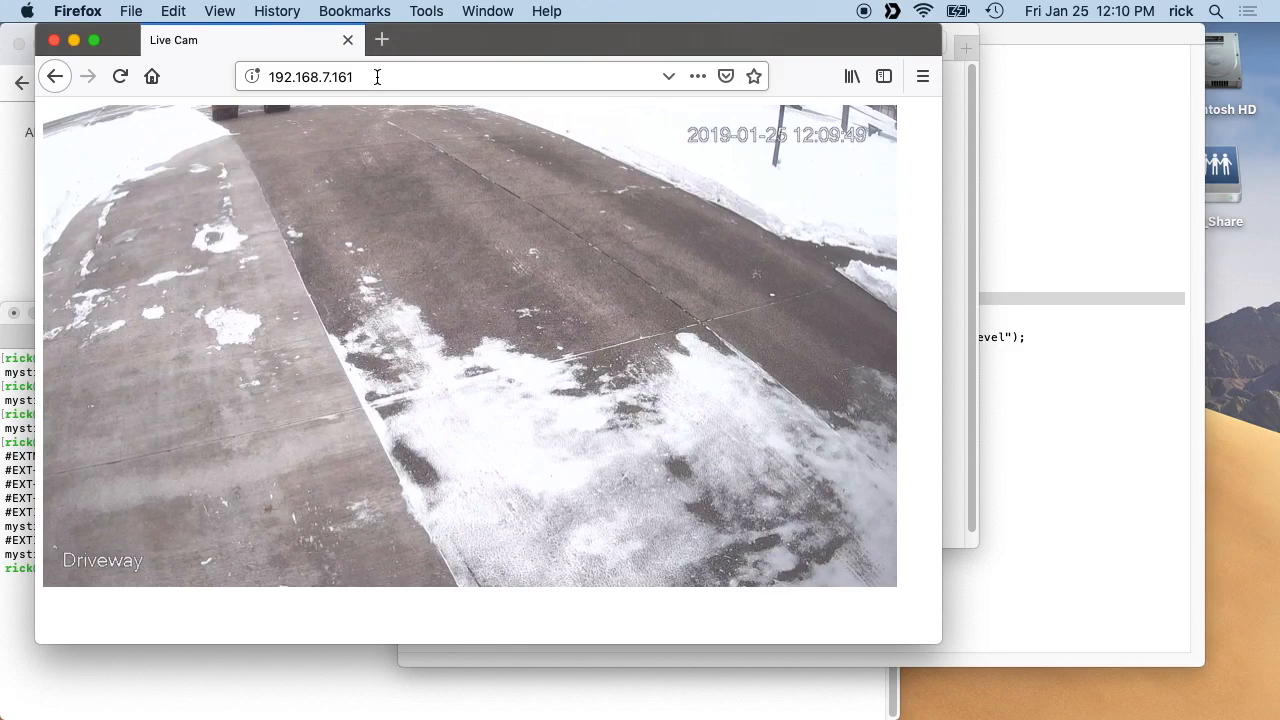
key("Cmd+Tab")
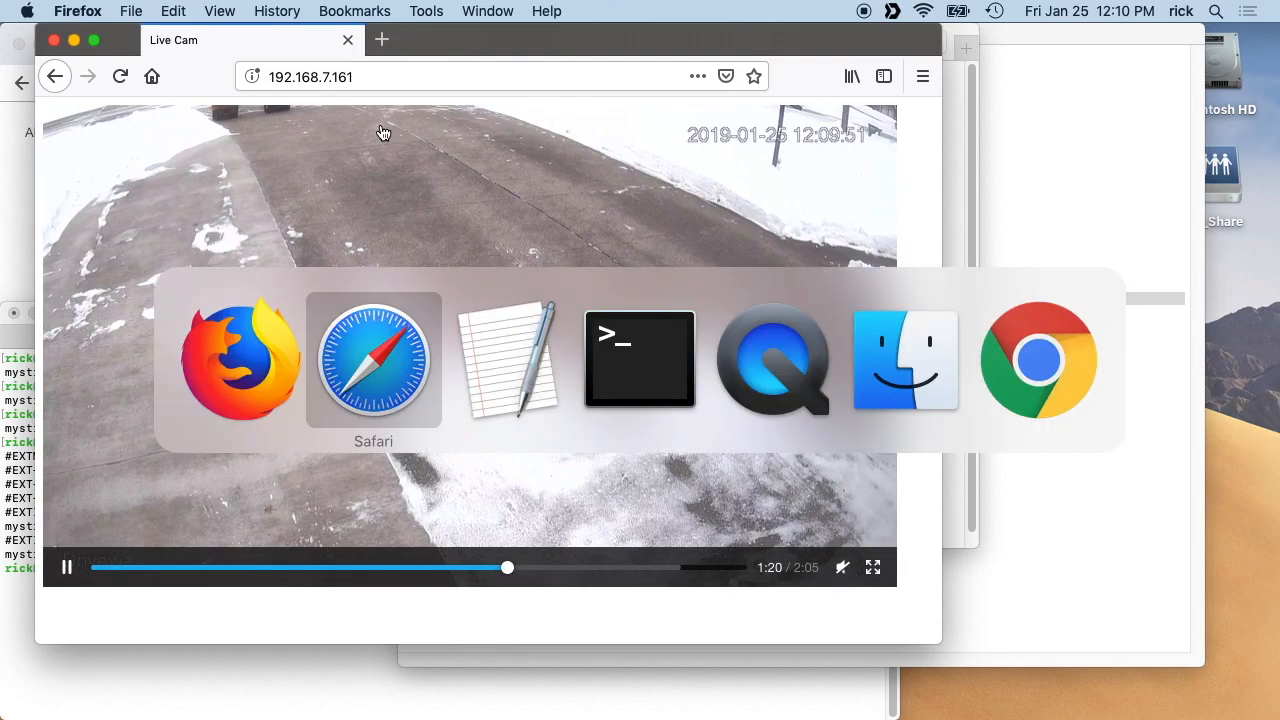
left_click(1038, 360)
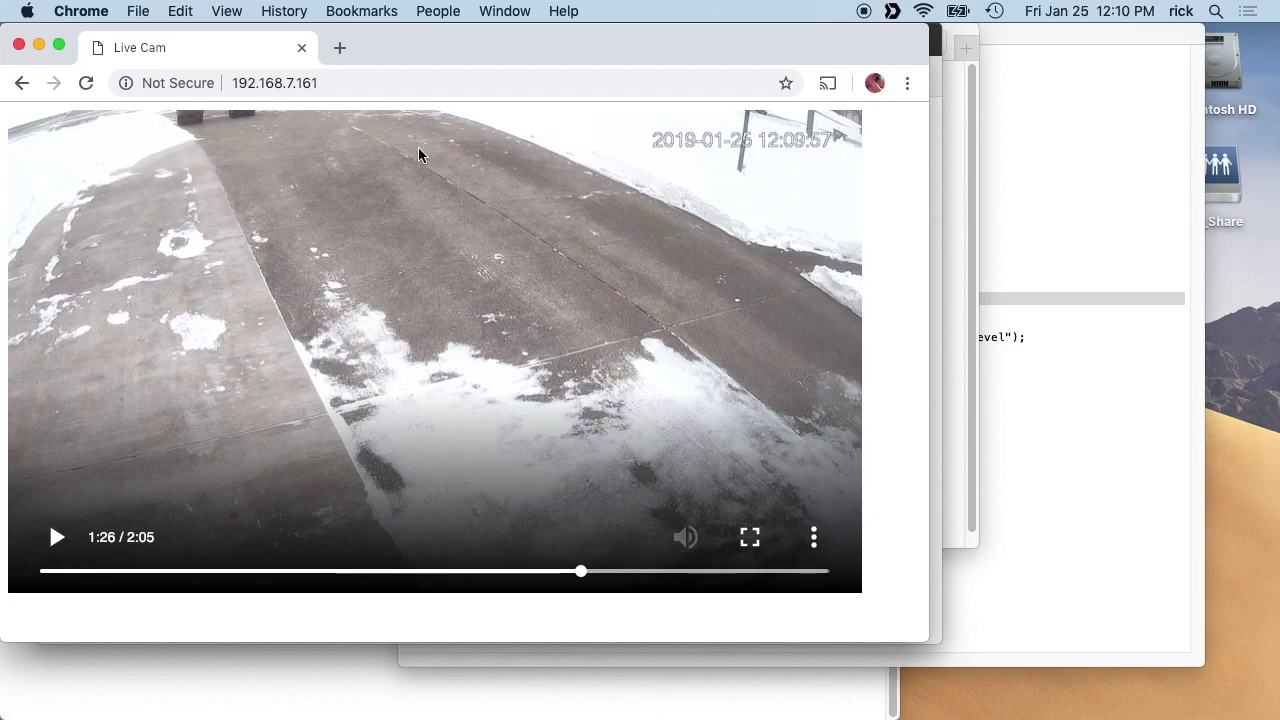
mouse_move(409, 48)
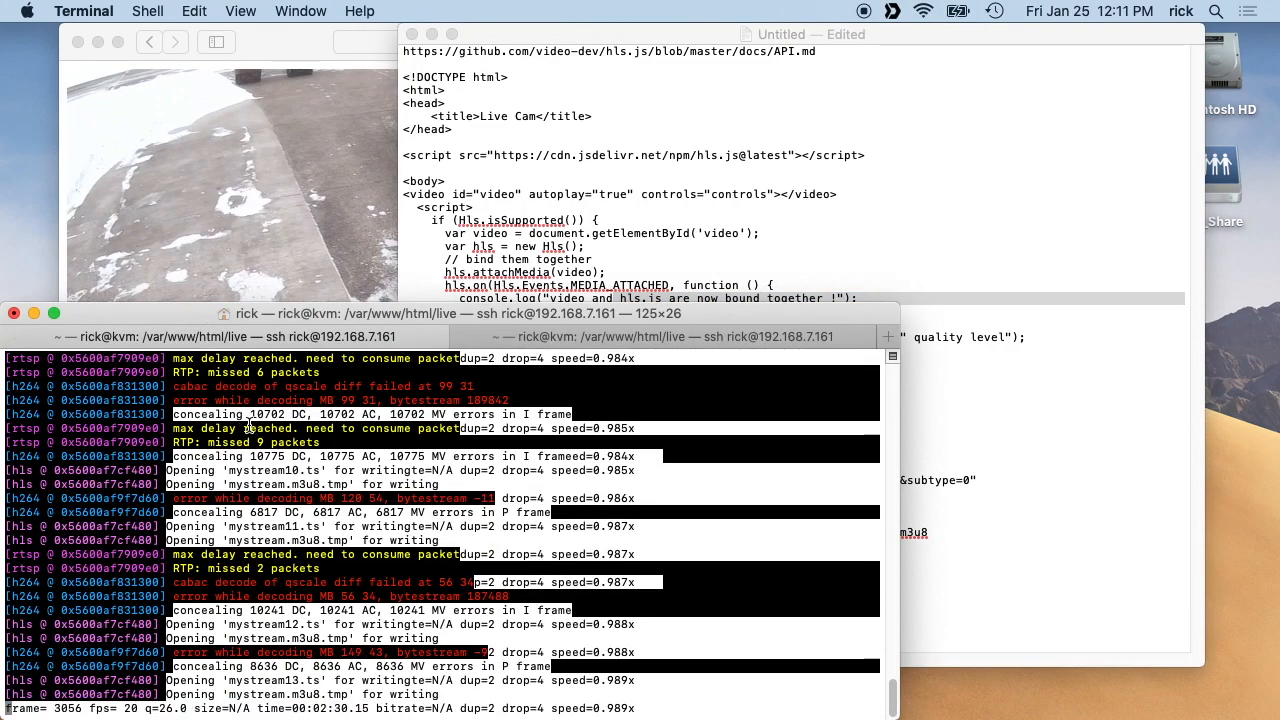
Stop ffmpeg, delete the mystream* files, and open stream.sh in nano.
key("ctrl+c")
type("ls")
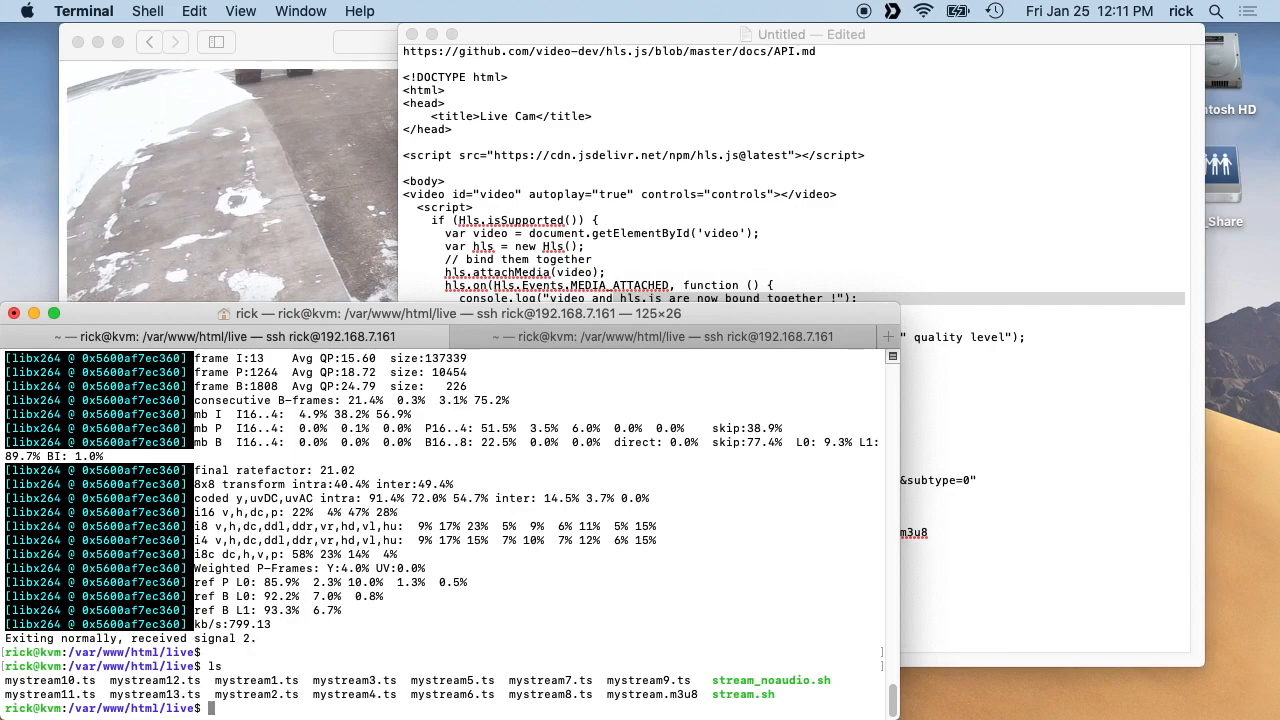
type("rm")
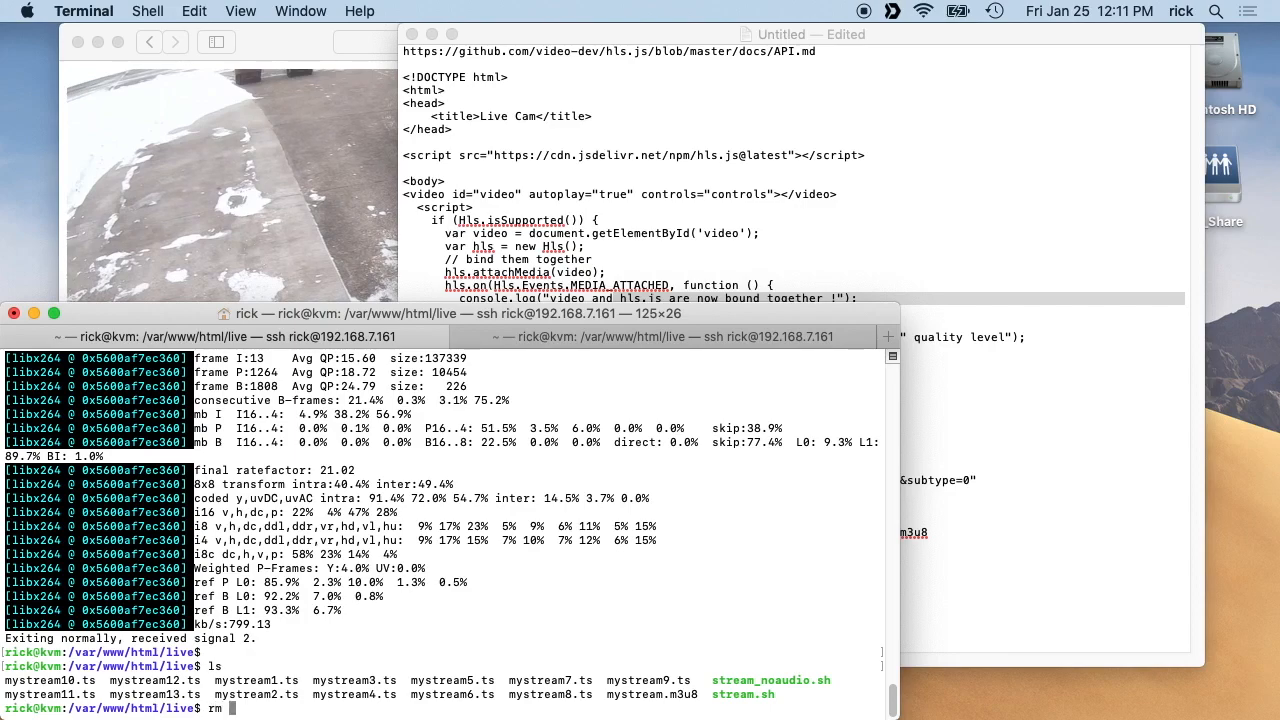
type("mystream*")
type("ls -l")
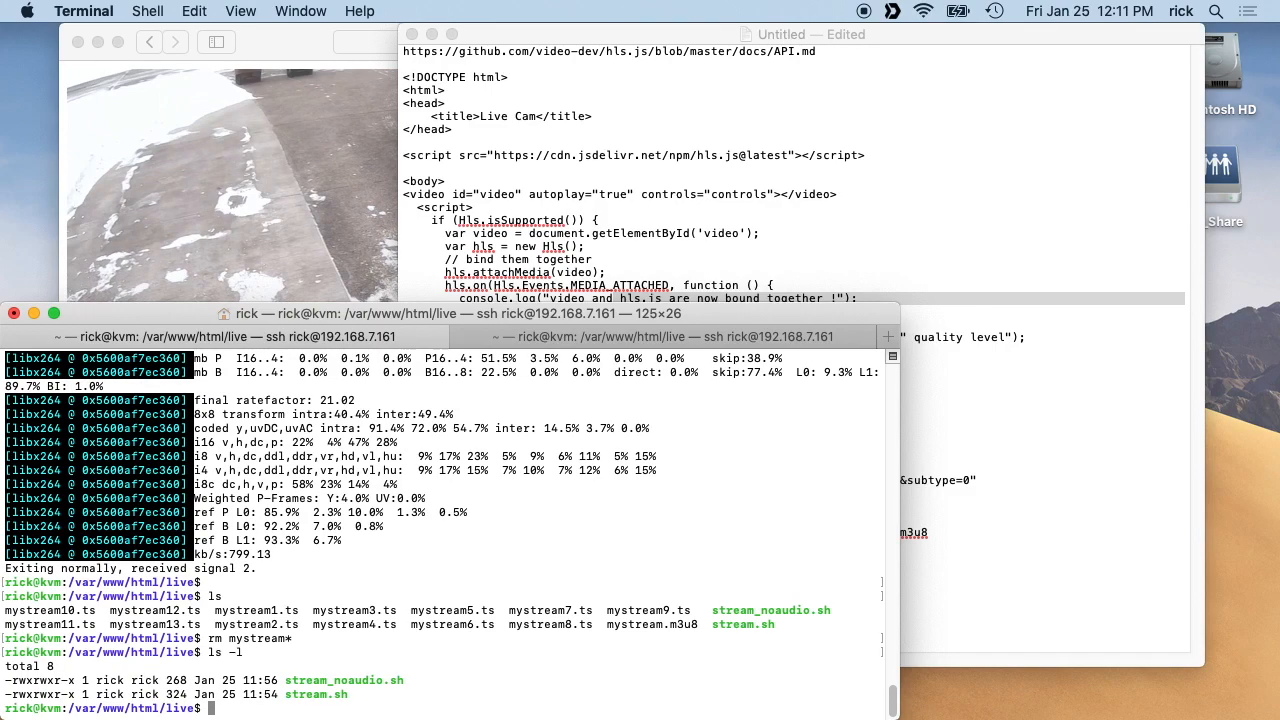
type("nano")
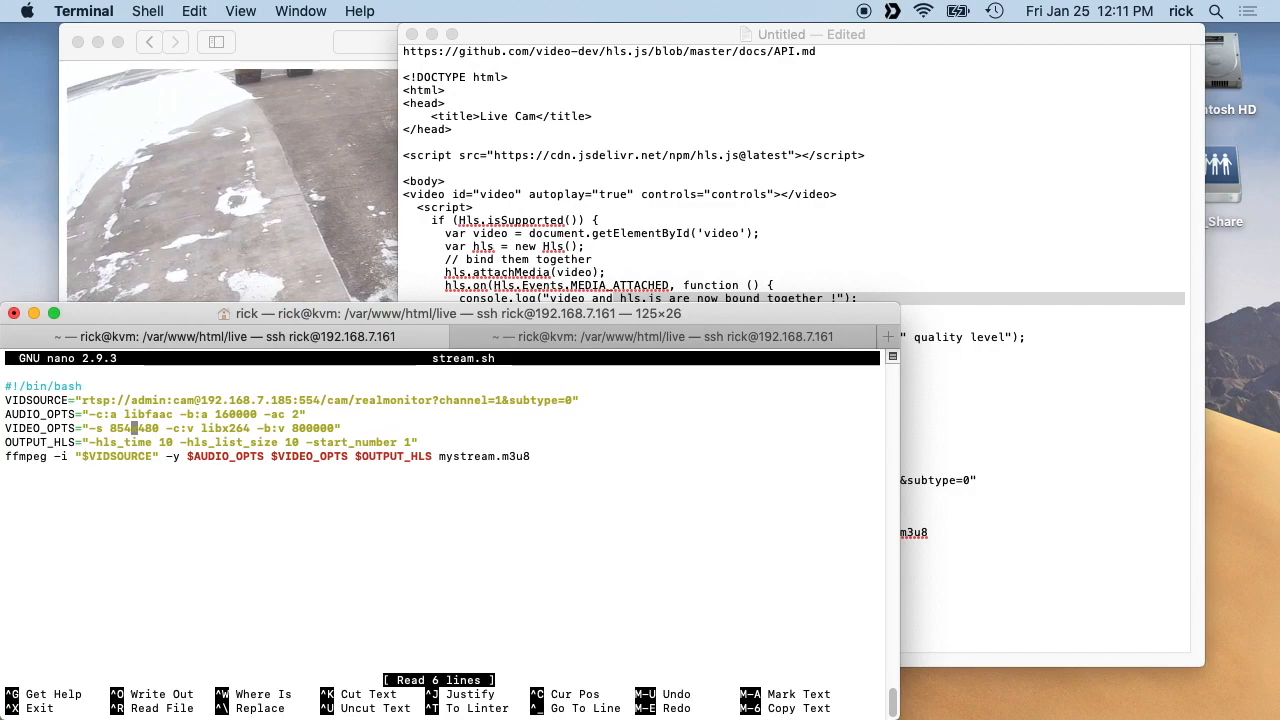
Change the video size in stream.sh to 427x240 and save the file.
key("cmd+space")
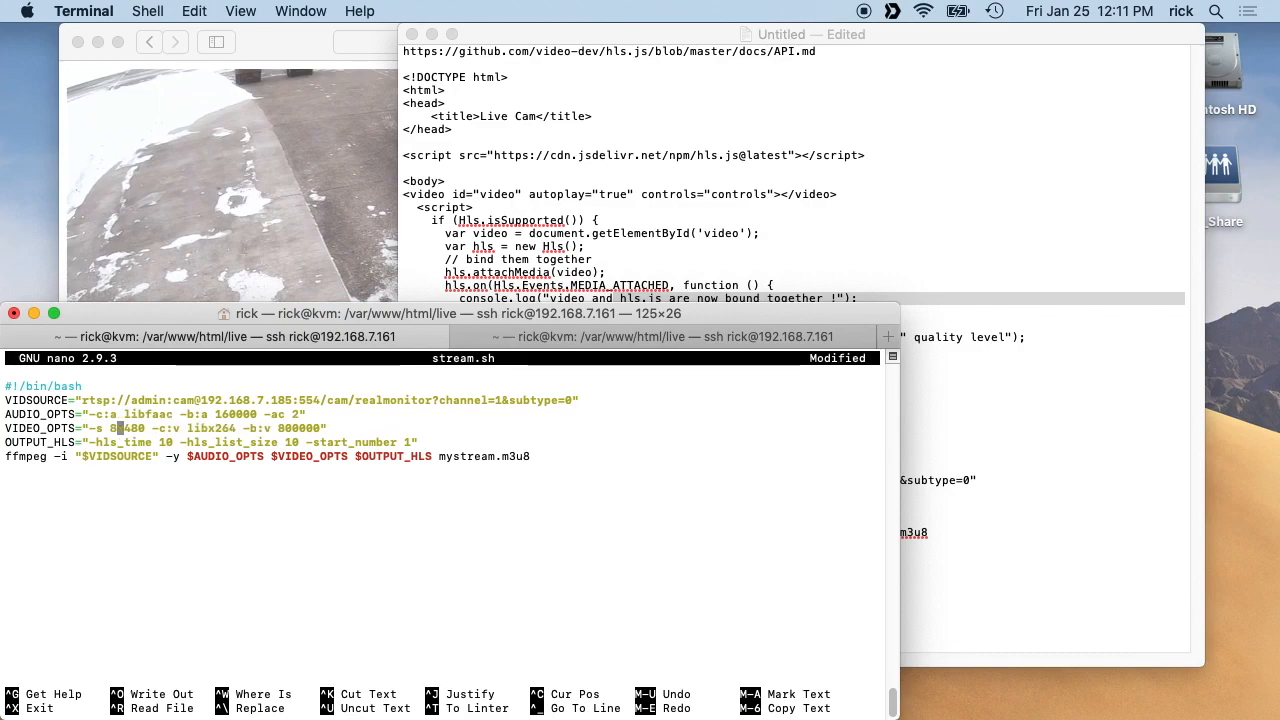
type("427x2")
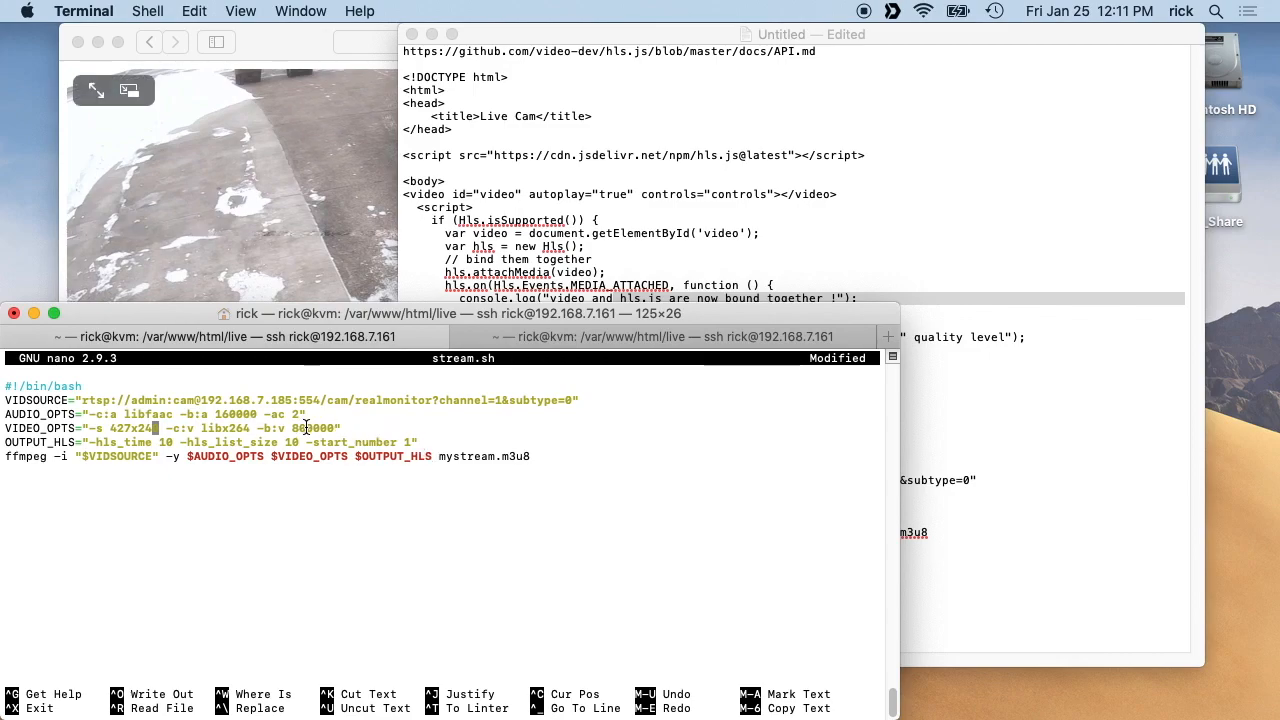
key("ctrl+o")
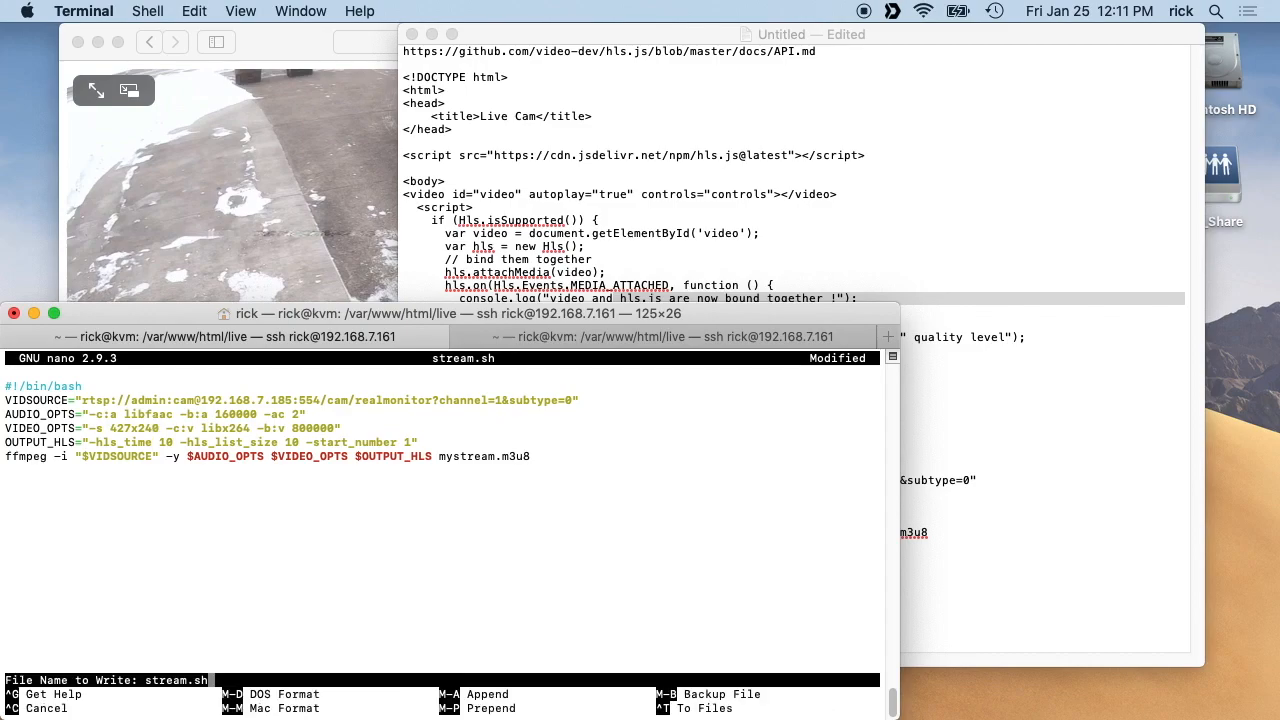
key("Enter")
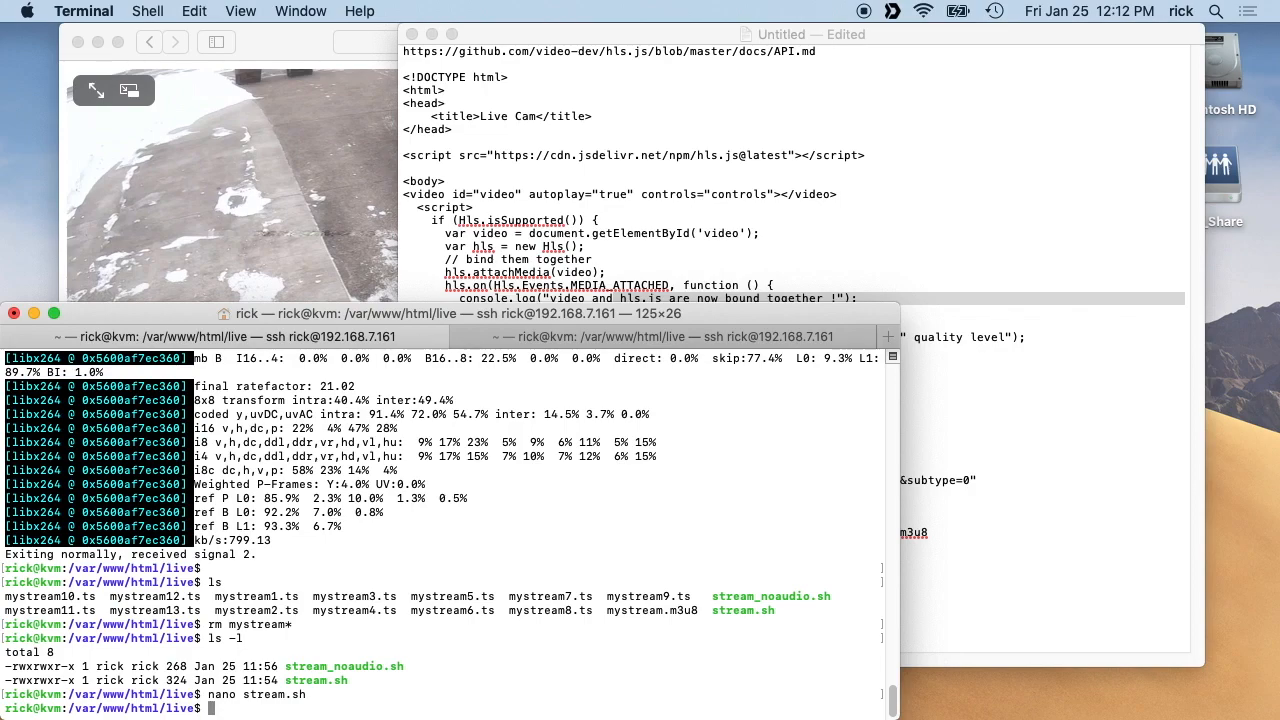
Make stream.sh executable, fix its output size to 1280x720, and run it.
type("c")
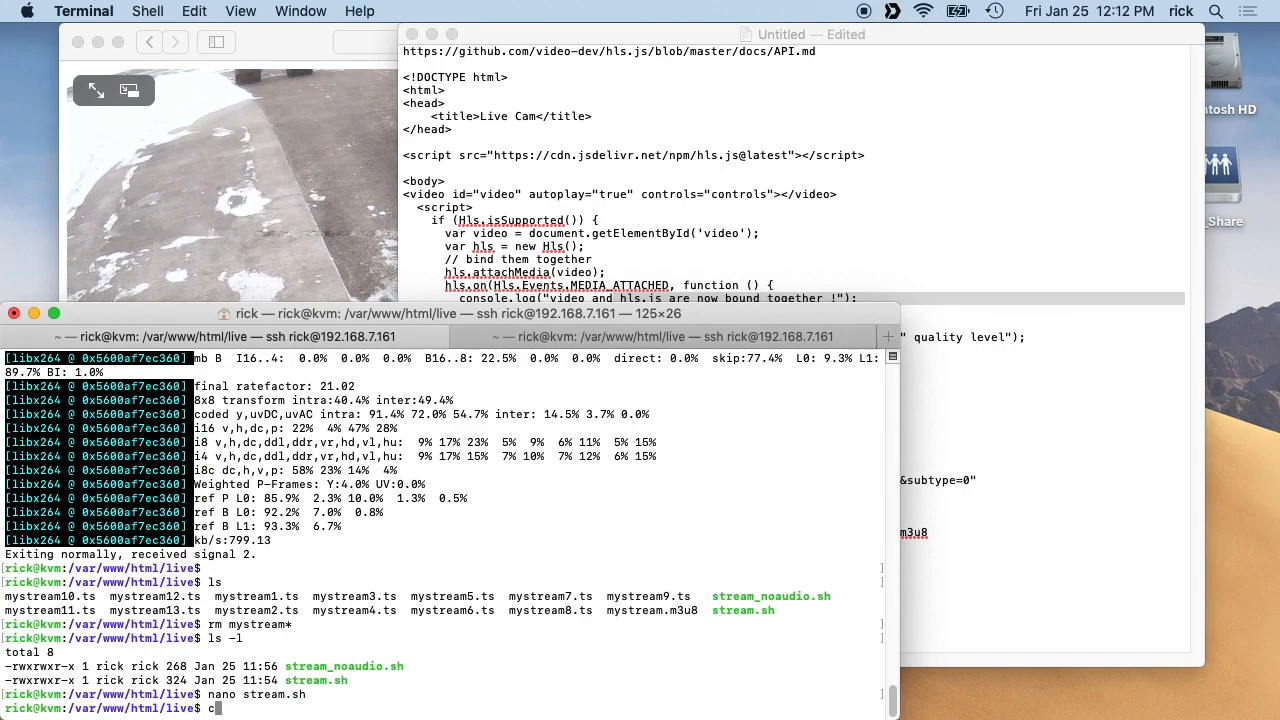
type("hmod +x stream.sh")
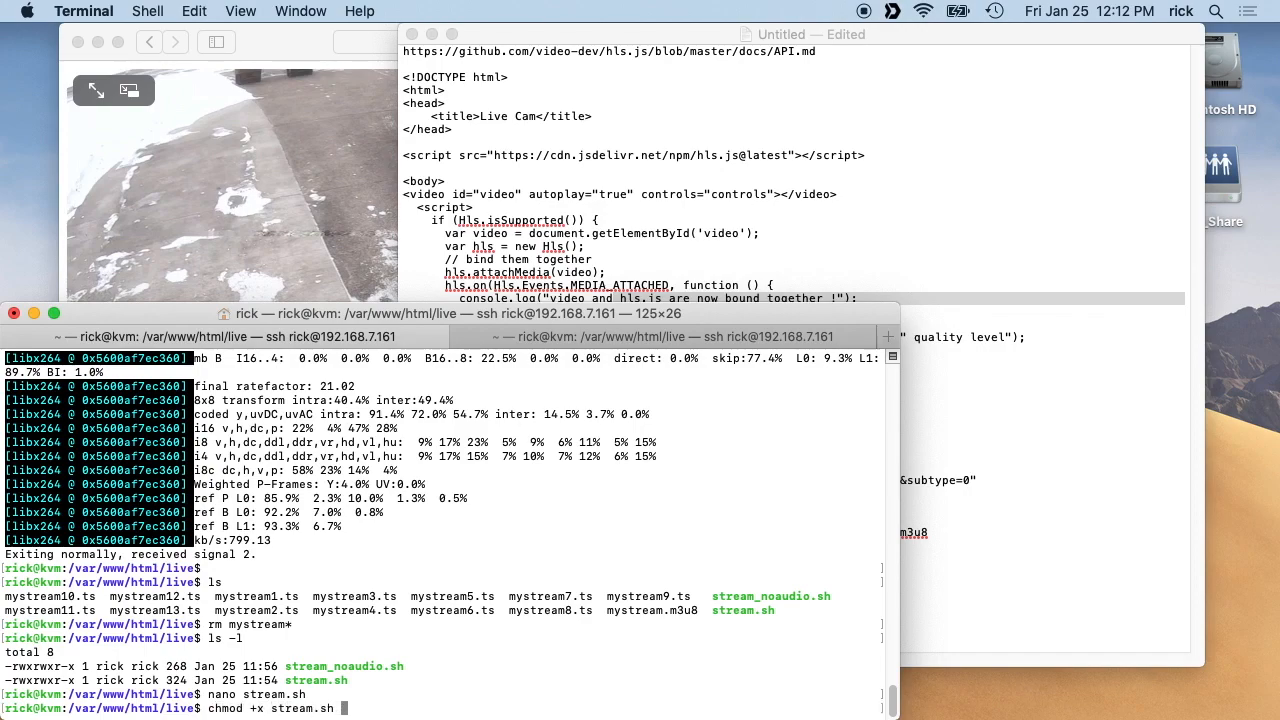
type("./s")
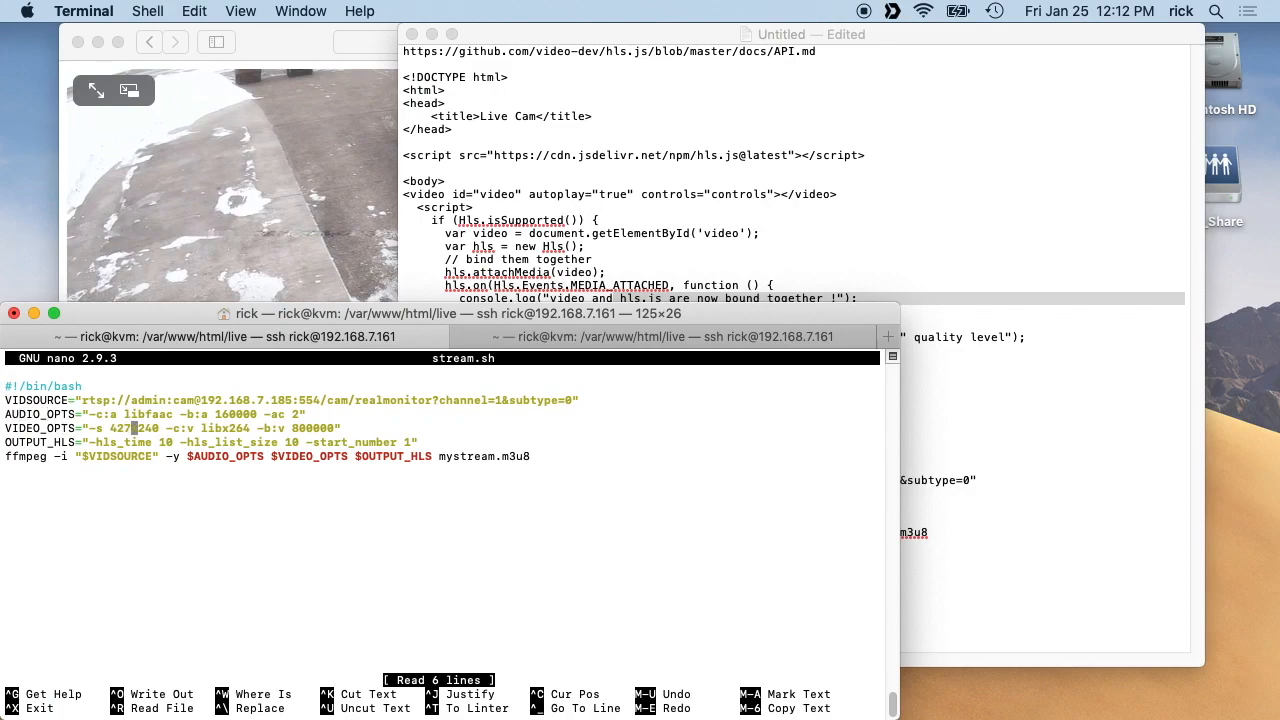
type("1280x")
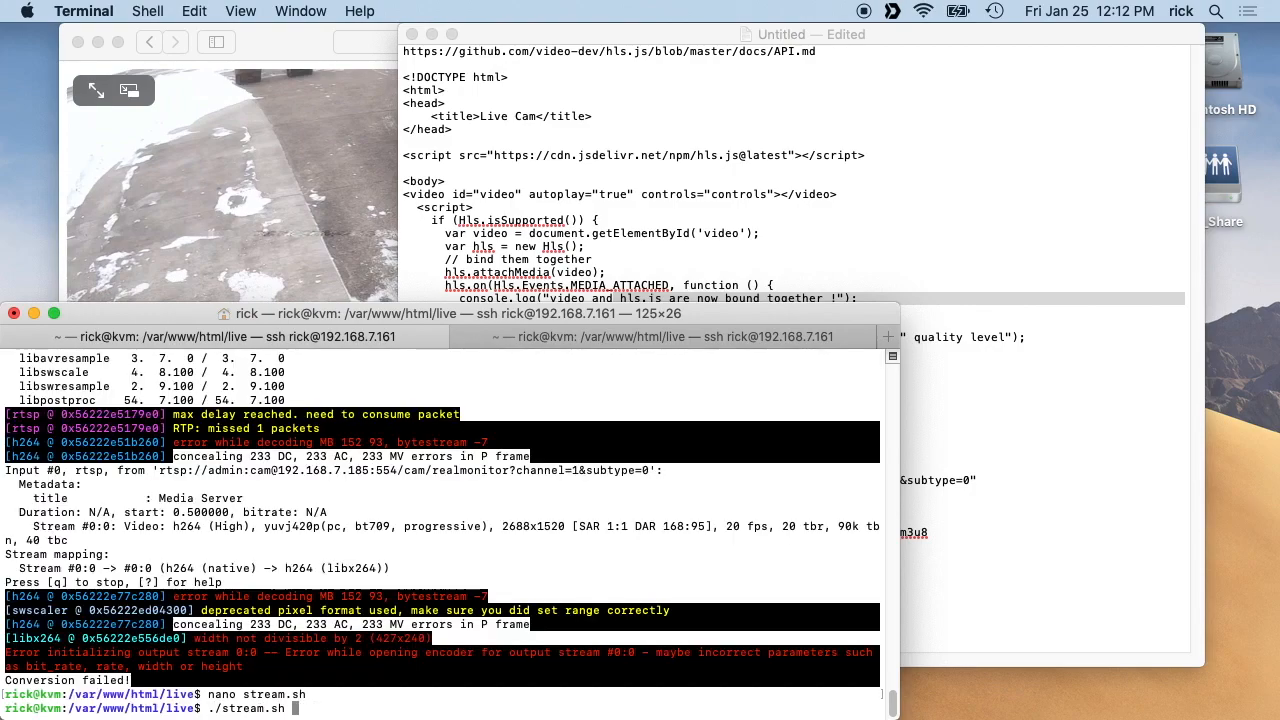
key("Return")
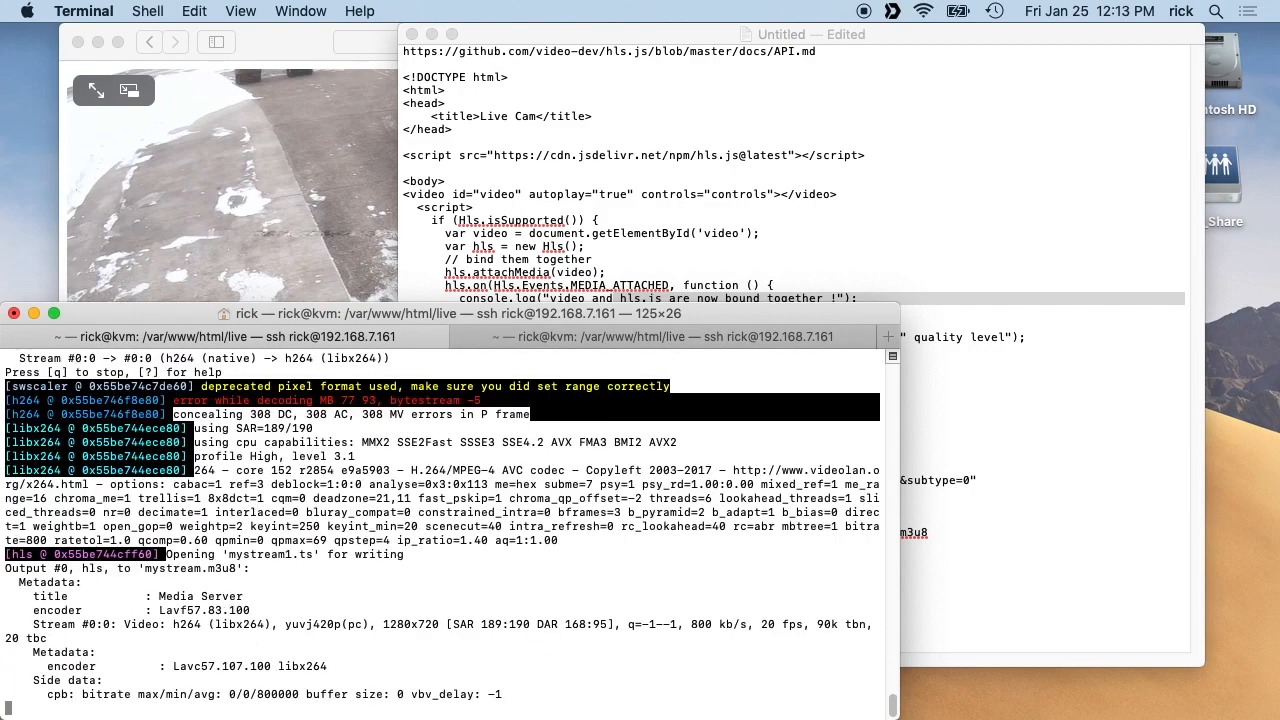
scroll("down", 3)
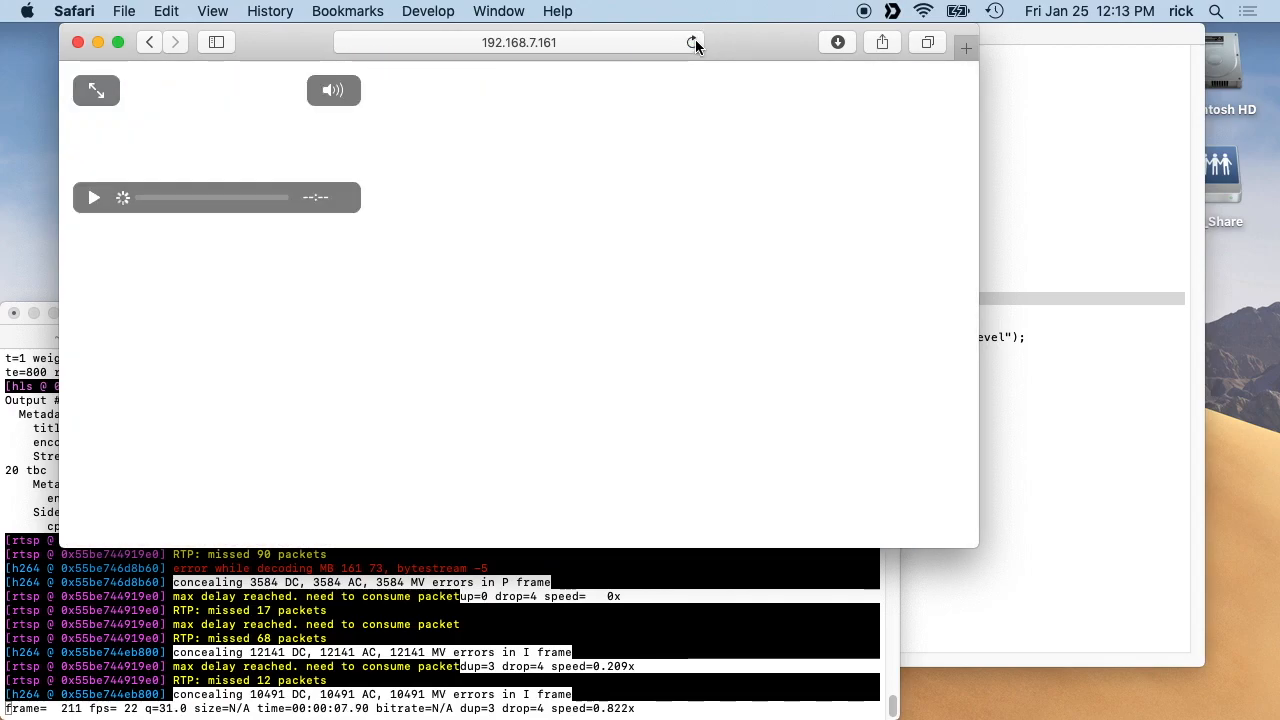
Reload the Safari camera page to load the 1280x720 live feed.
left_click(689, 43)
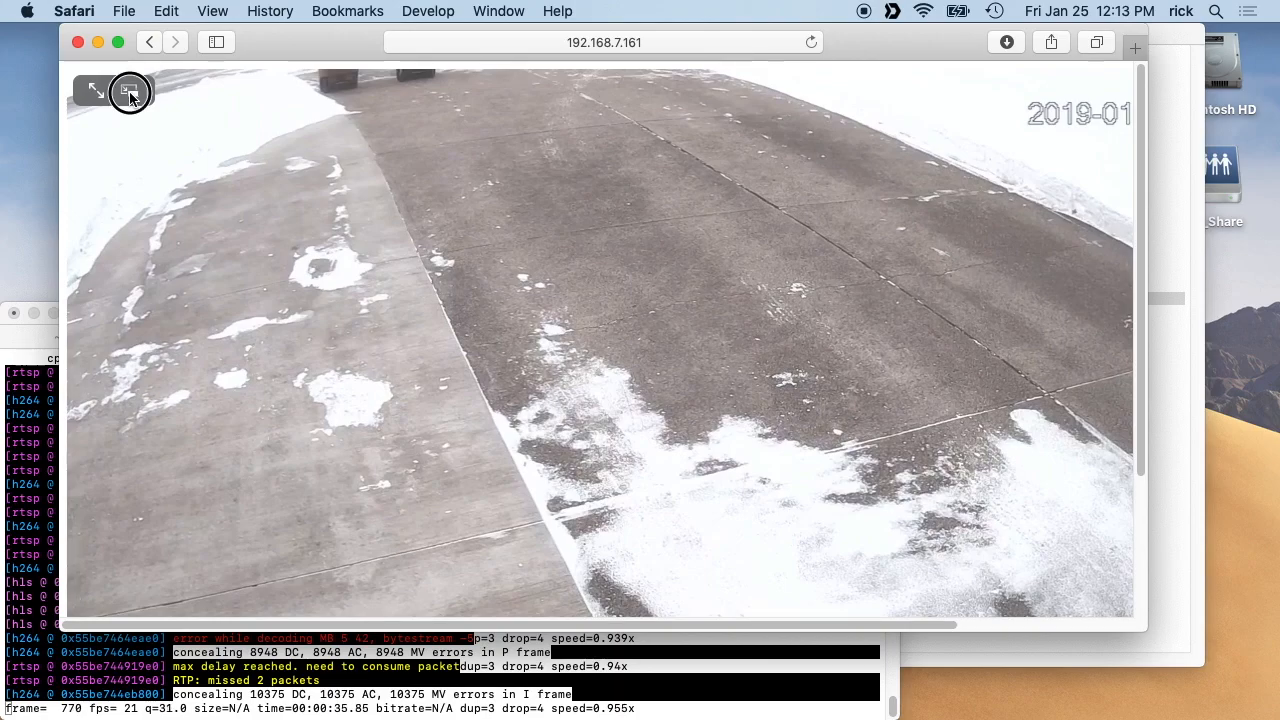
Pop the camera video into picture-in-picture, bring it back inline, and shrink the window.
left_click(129, 92)
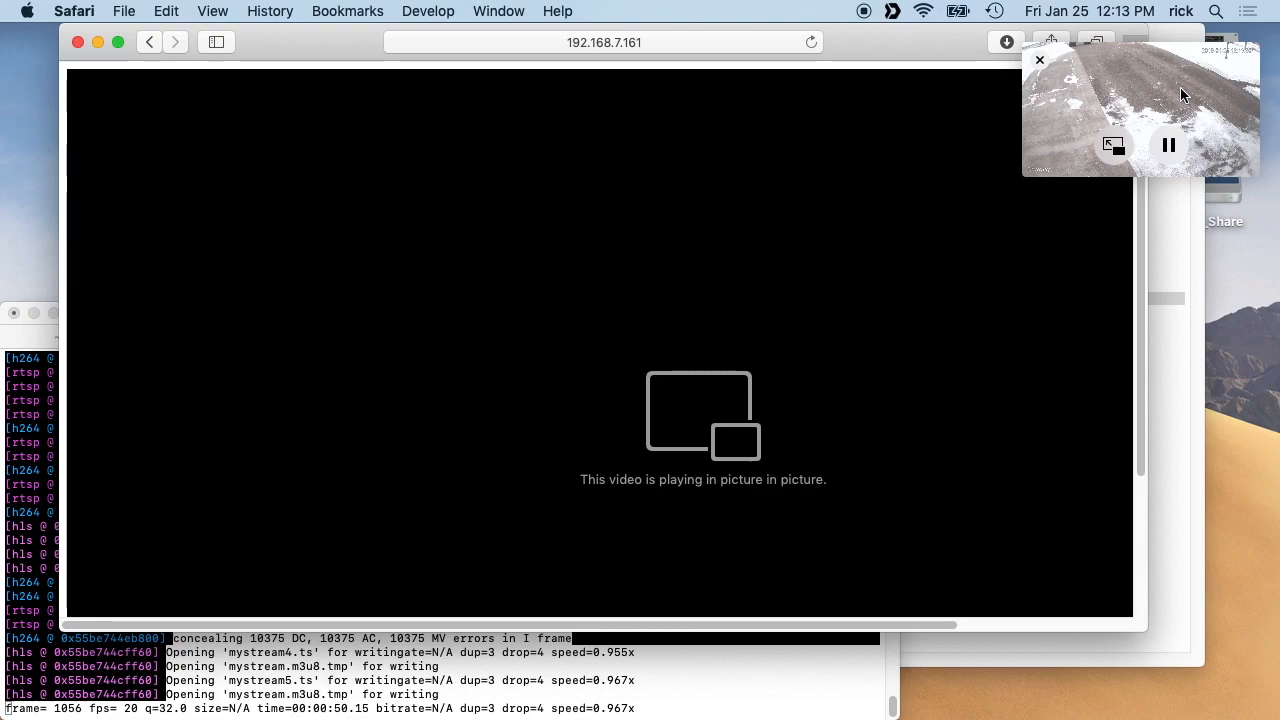
mouse_move(1098, 168)
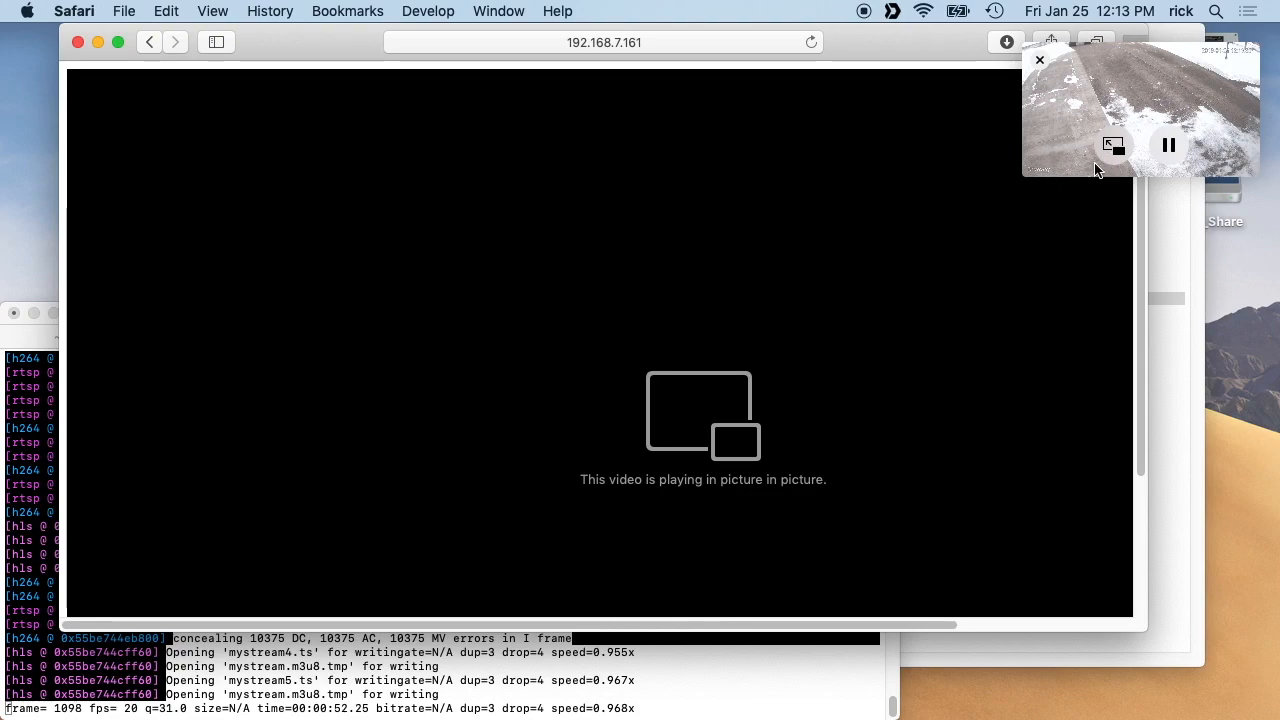
left_click(1113, 145)
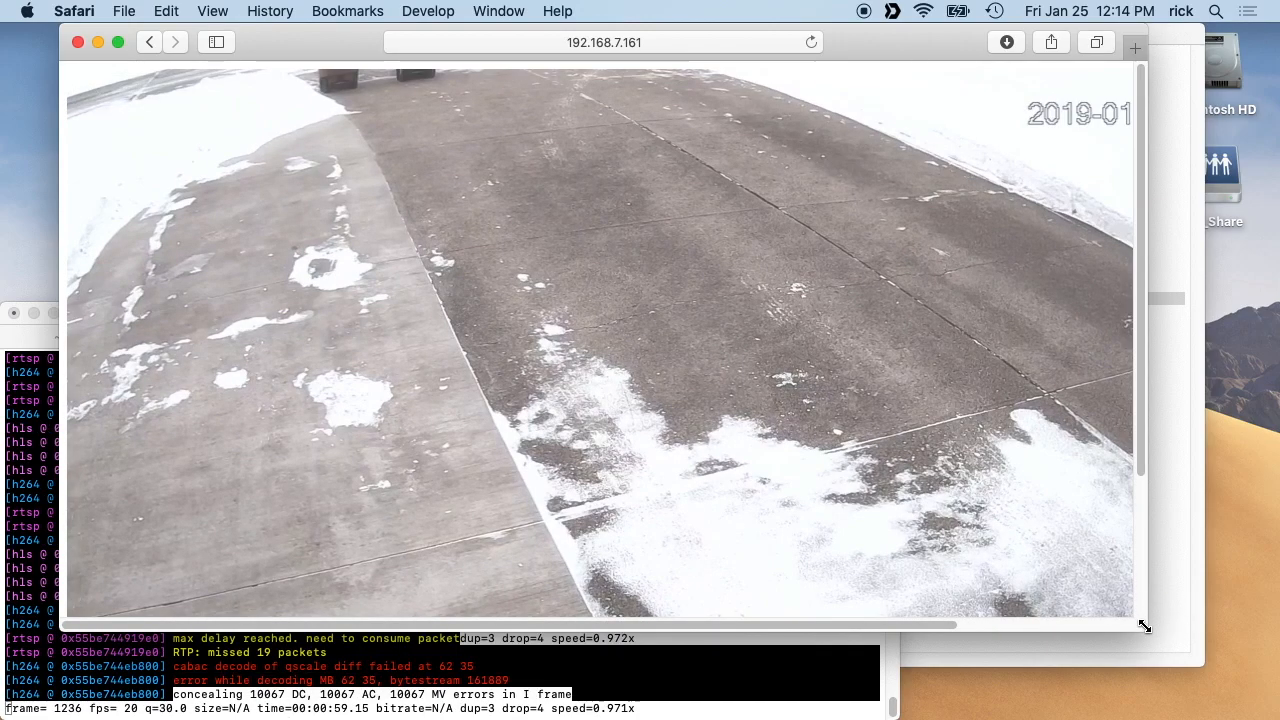
left_click_drag(1144, 626, 846, 480)
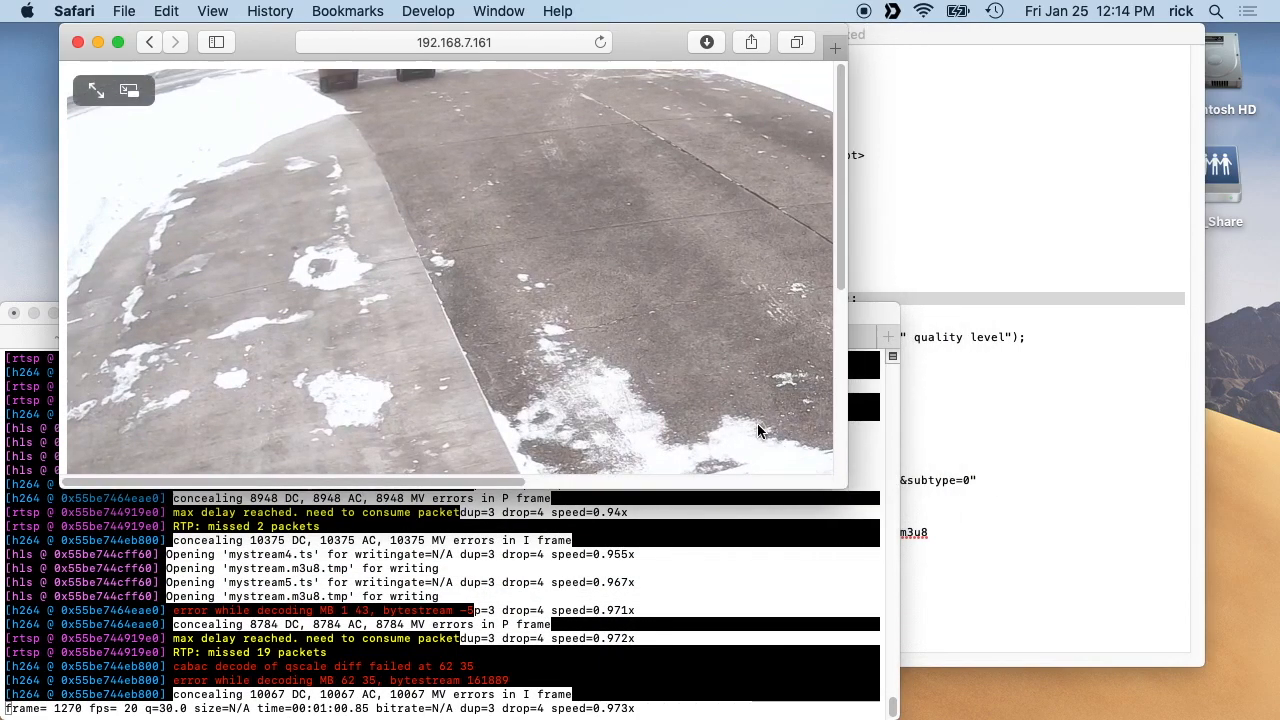